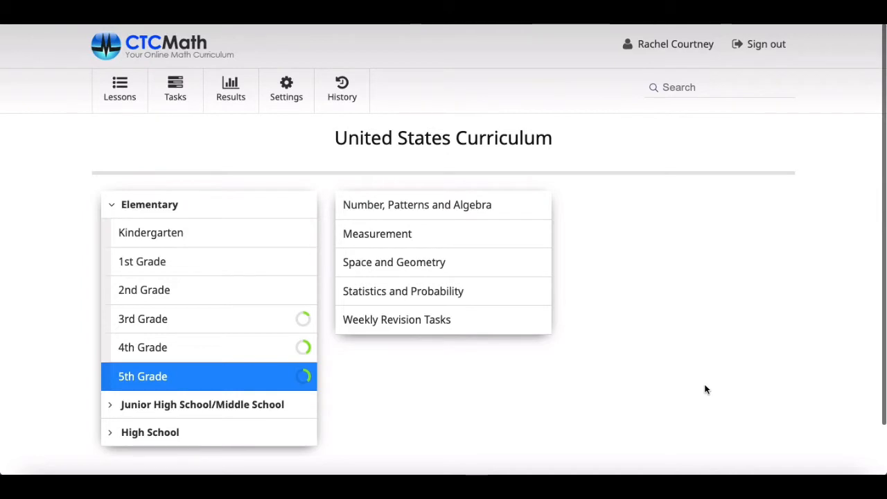
Step: Expand the Junior High/Middle School and High School course lists, then select 3rd Grade
{"action": "scroll", "scroll_direction": "up", "scroll_amount": 3}
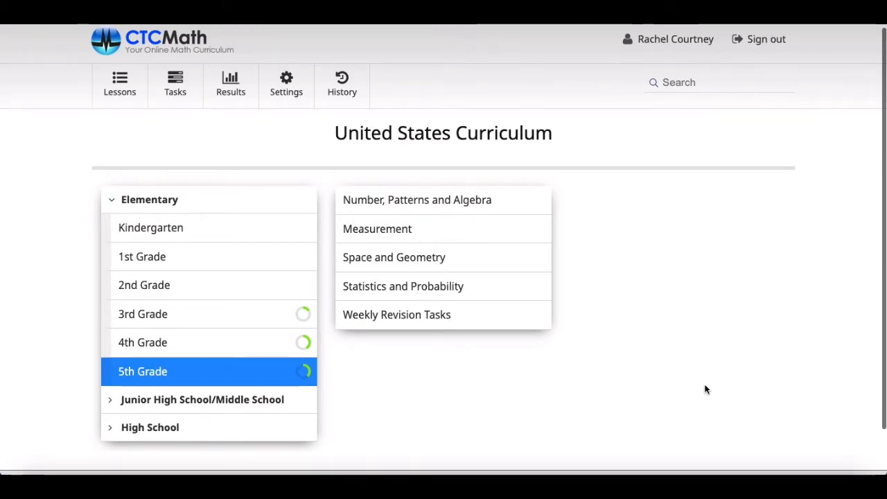
{"action": "scroll", "scroll_direction": "down", "scroll_amount": 3}
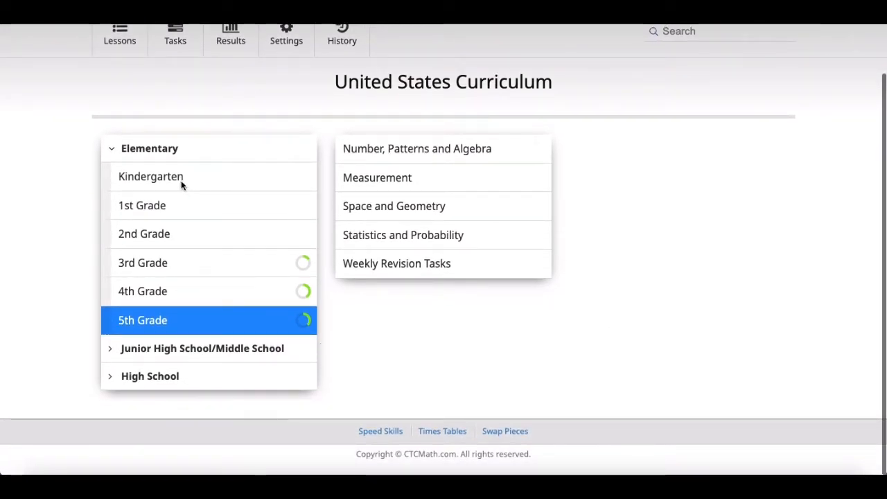
{"action": "mouse_move", "coordinate": [165, 357]}
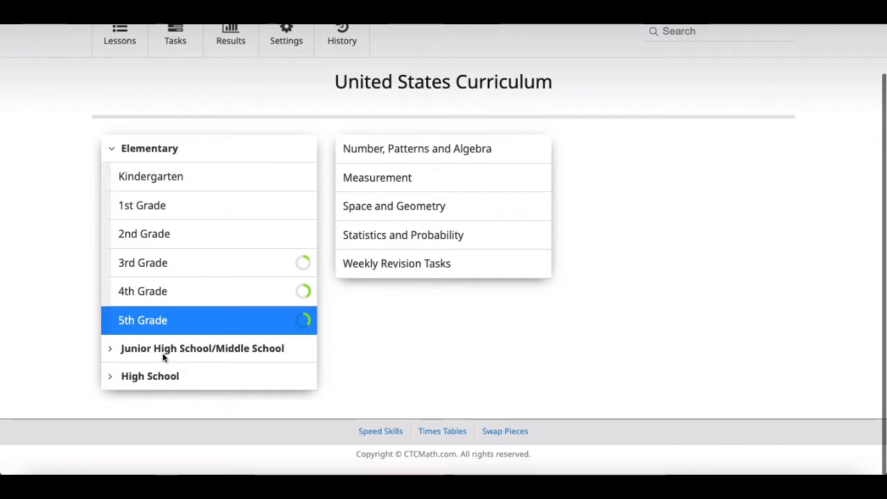
{"action": "left_click", "coordinate": [201, 348]}
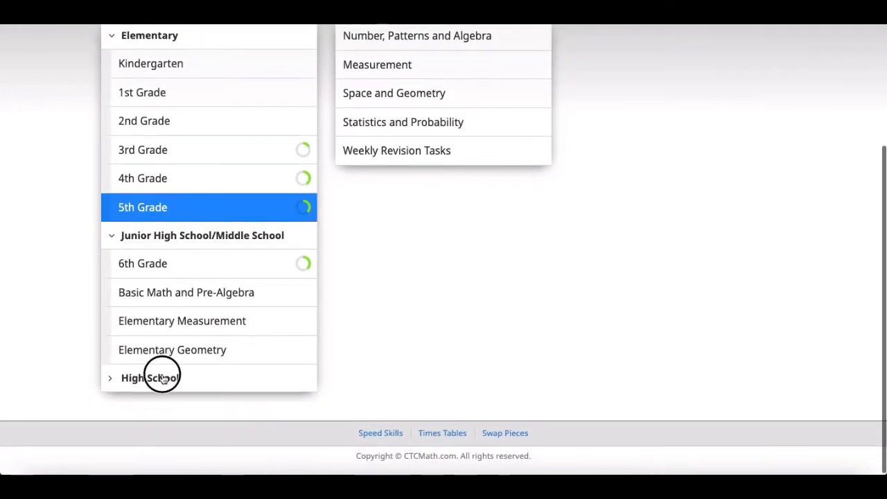
{"action": "left_click", "coordinate": [150, 377]}
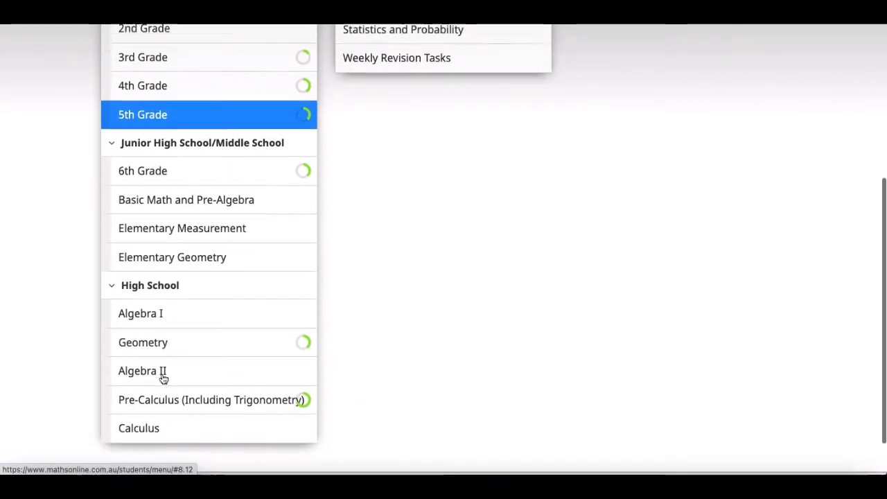
{"action": "scroll", "scroll_direction": "up", "scroll_amount": 3}
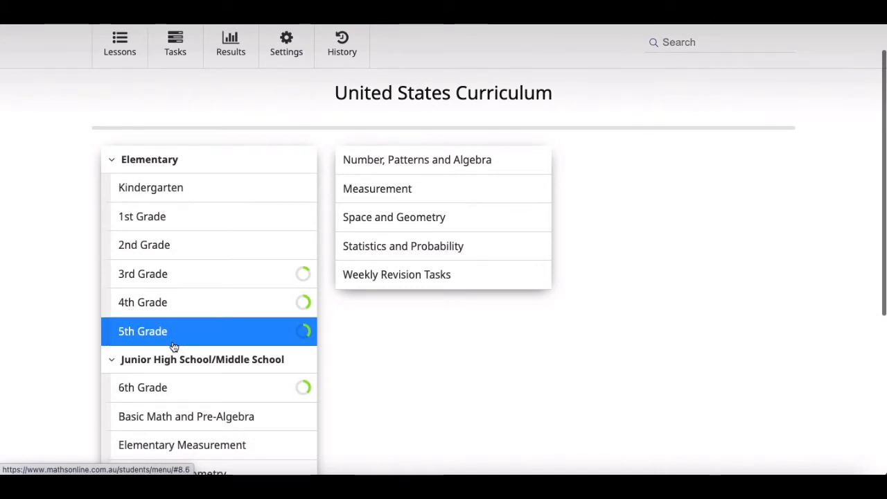
{"action": "mouse_move", "coordinate": [173, 337]}
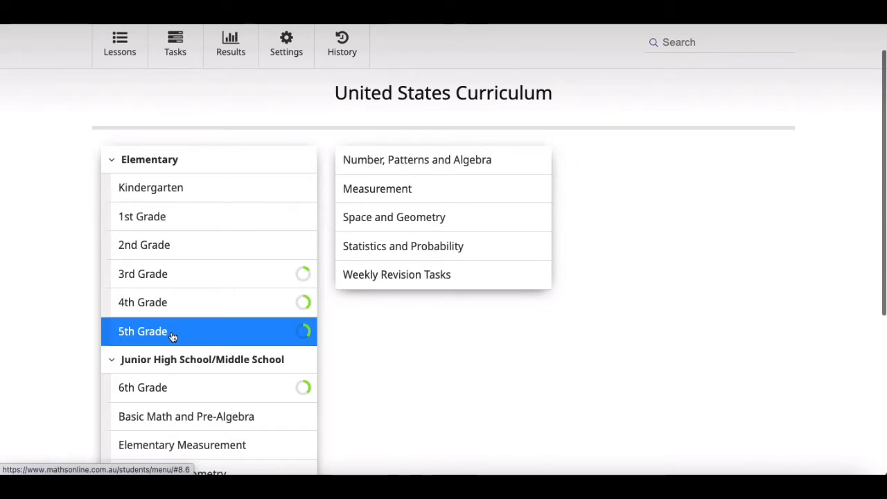
{"action": "left_click", "coordinate": [143, 273]}
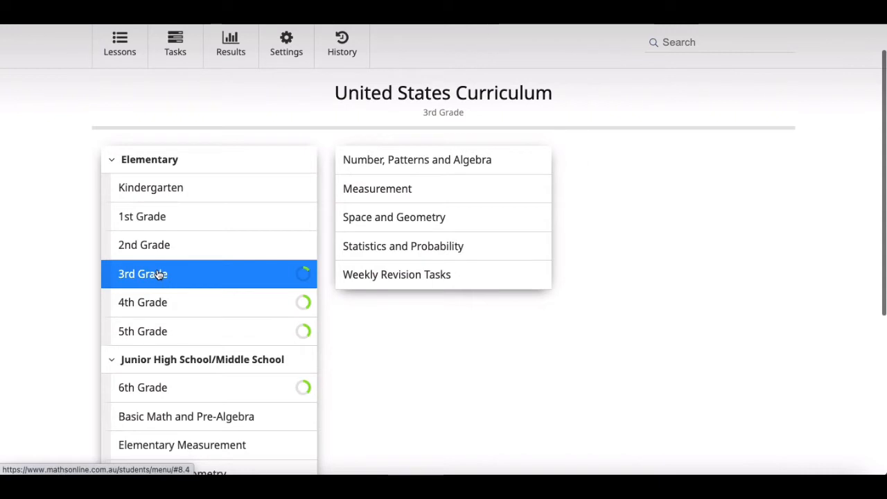
Step: Open 4th Grade's Number I topic under Number, Patterns and Algebra
{"action": "left_click", "coordinate": [142, 302]}
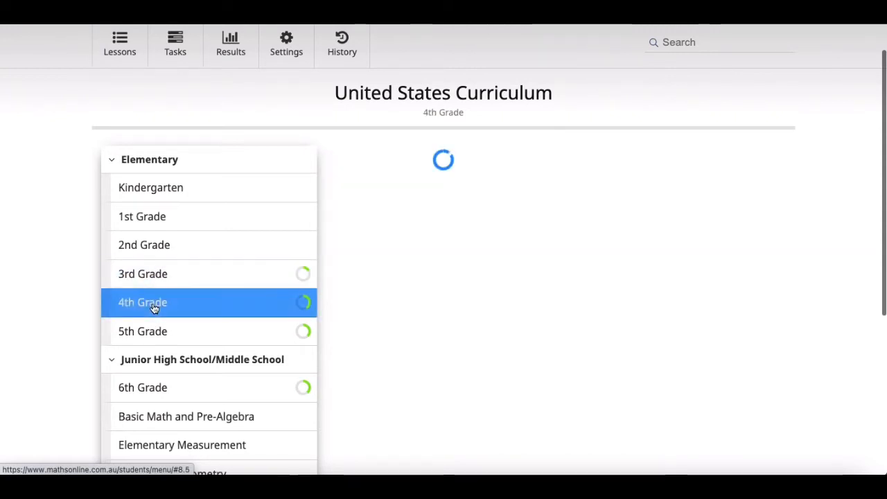
{"action": "left_click", "coordinate": [143, 302]}
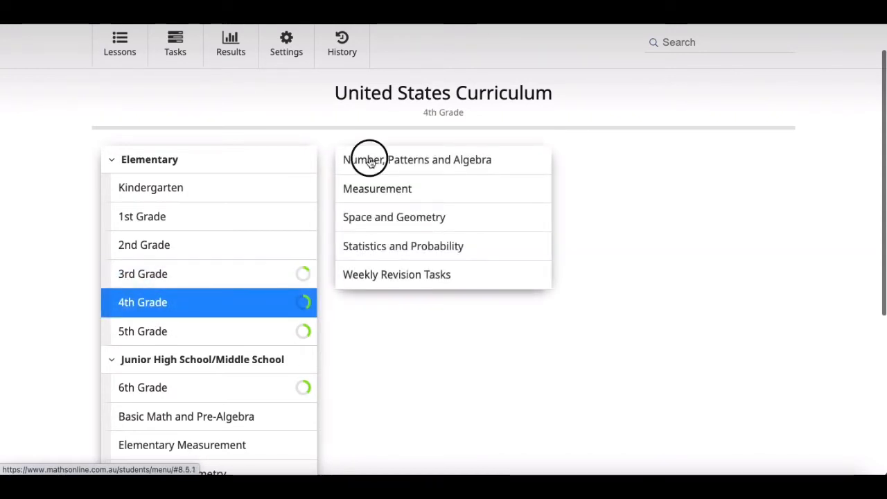
{"action": "left_click", "coordinate": [417, 160]}
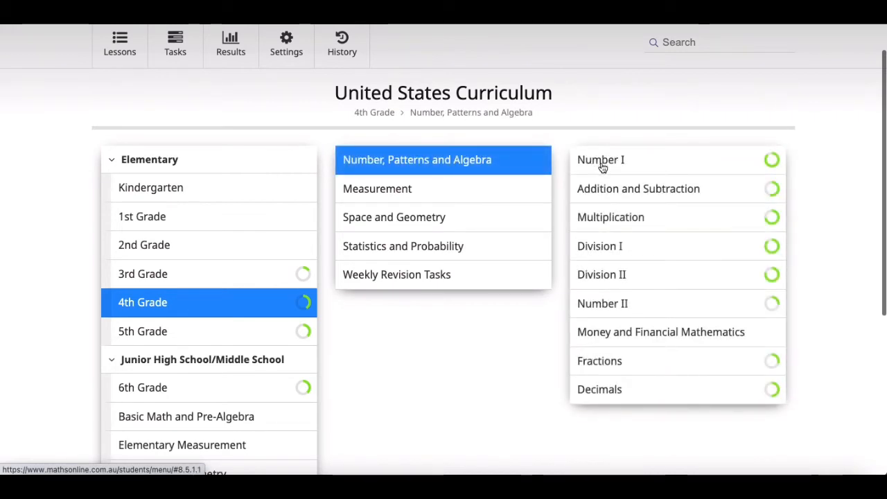
{"action": "left_click", "coordinate": [601, 160]}
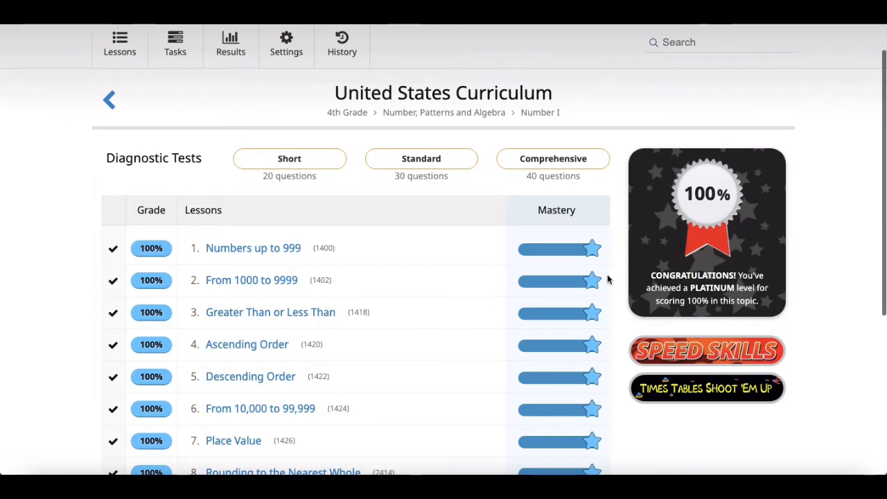
{"action": "mouse_move", "coordinate": [554, 300]}
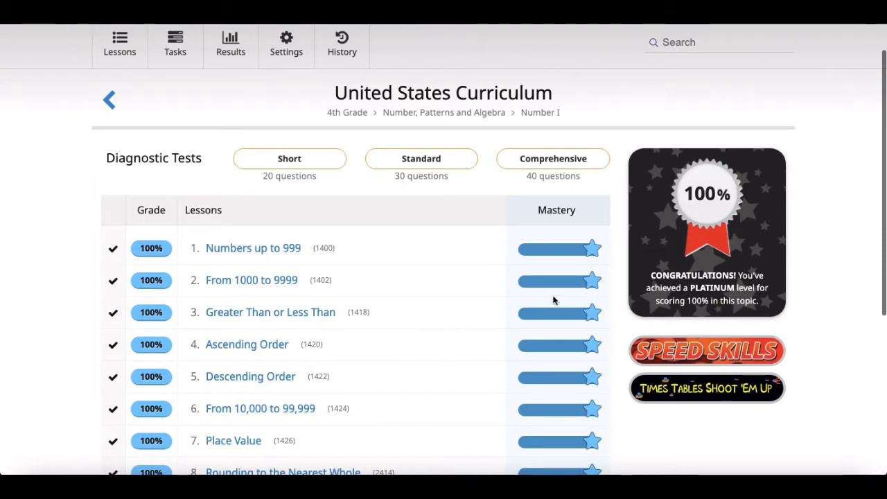
Step: Check Number I lesson grades and Diagnostic Test buttons, then open 'Numbers up to 999'
{"action": "scroll", "scroll_direction": "down", "scroll_amount": 3}
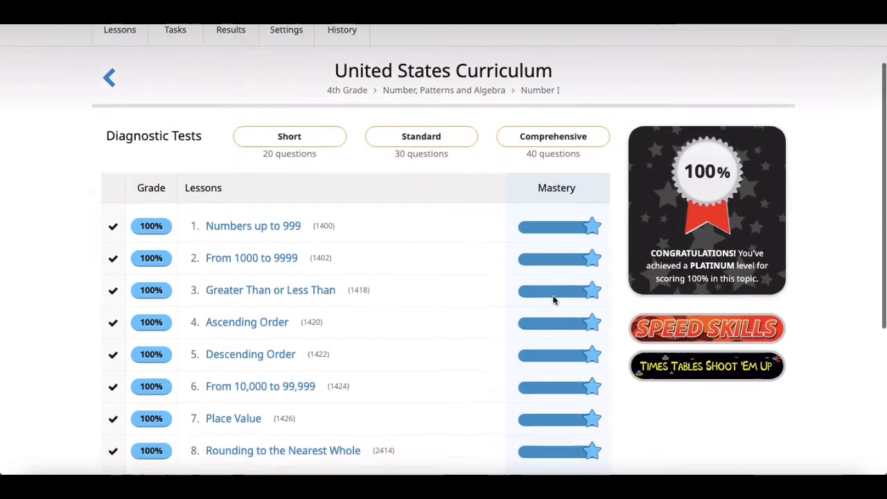
{"action": "scroll", "scroll_direction": "down", "scroll_amount": 3}
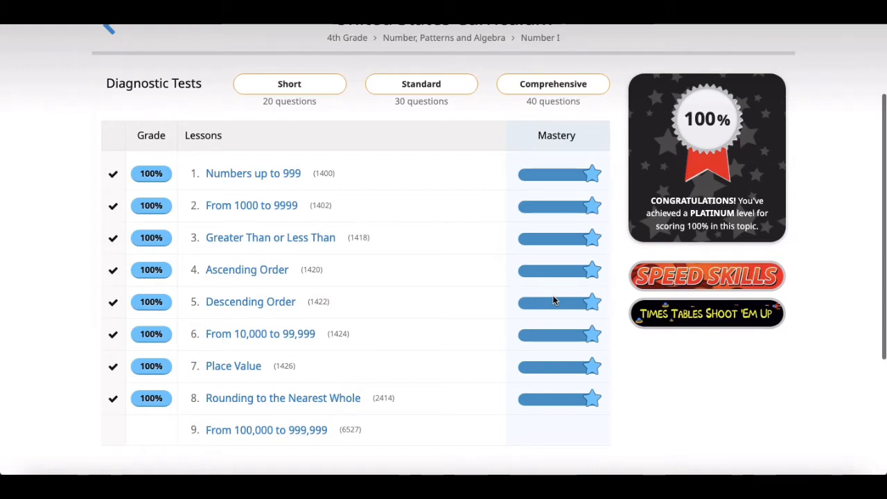
{"action": "scroll", "scroll_direction": "up", "scroll_amount": 3}
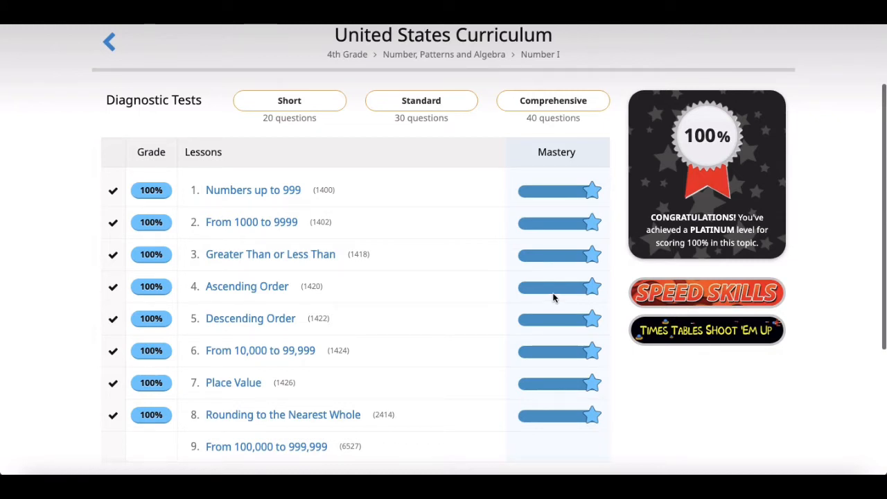
{"action": "mouse_move", "coordinate": [366, 118]}
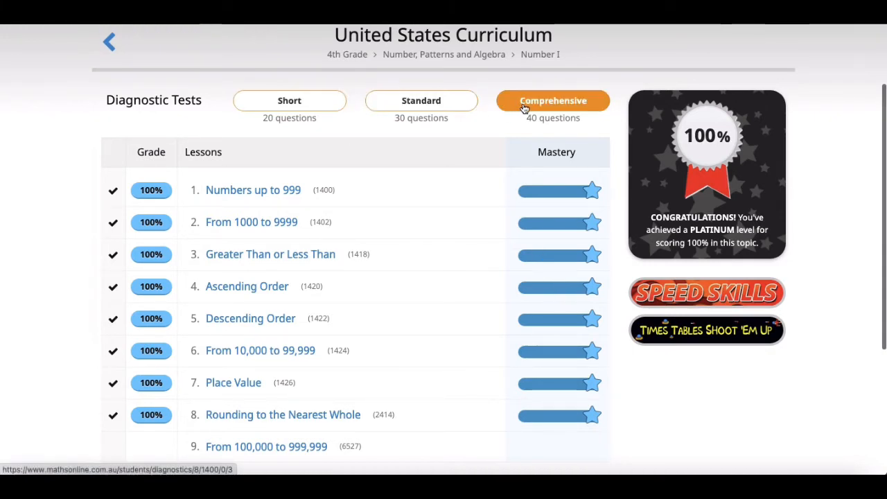
{"action": "left_click", "coordinate": [421, 101]}
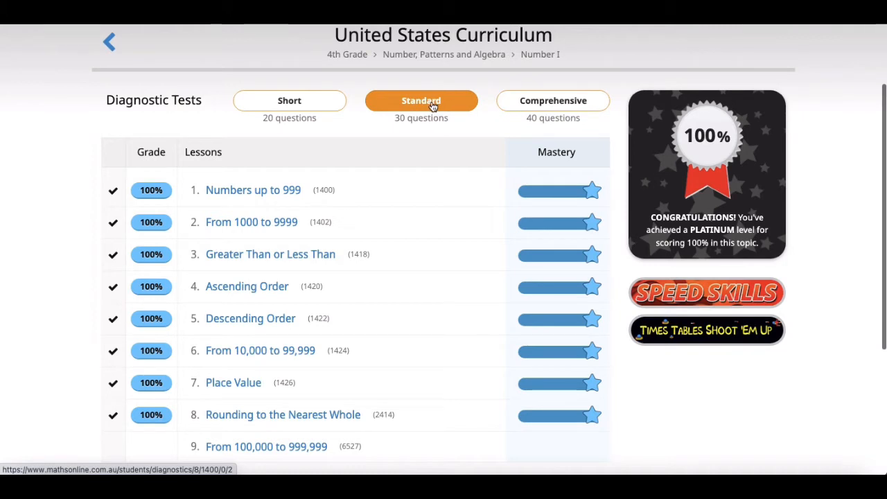
{"action": "mouse_move", "coordinate": [477, 127]}
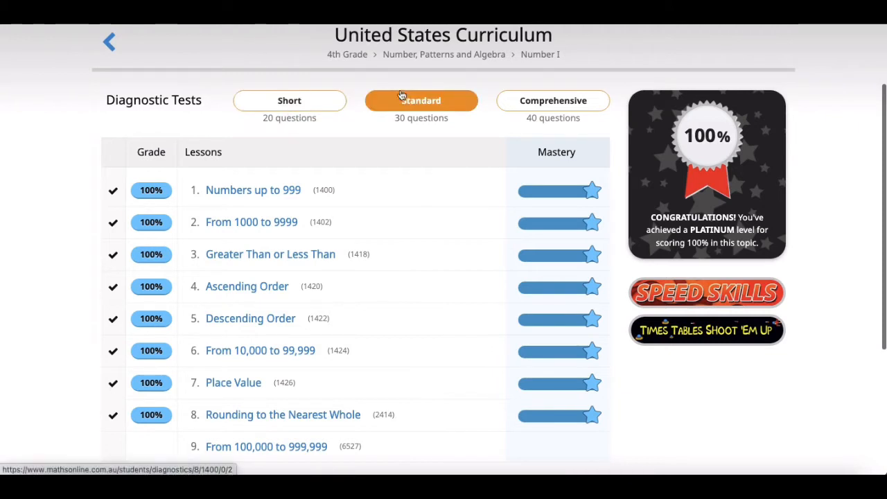
{"action": "left_click", "coordinate": [553, 101]}
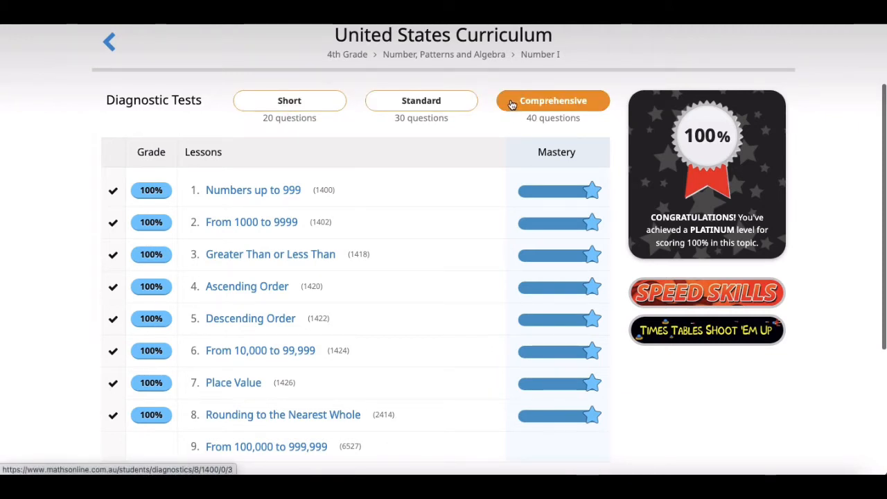
{"action": "mouse_move", "coordinate": [484, 136]}
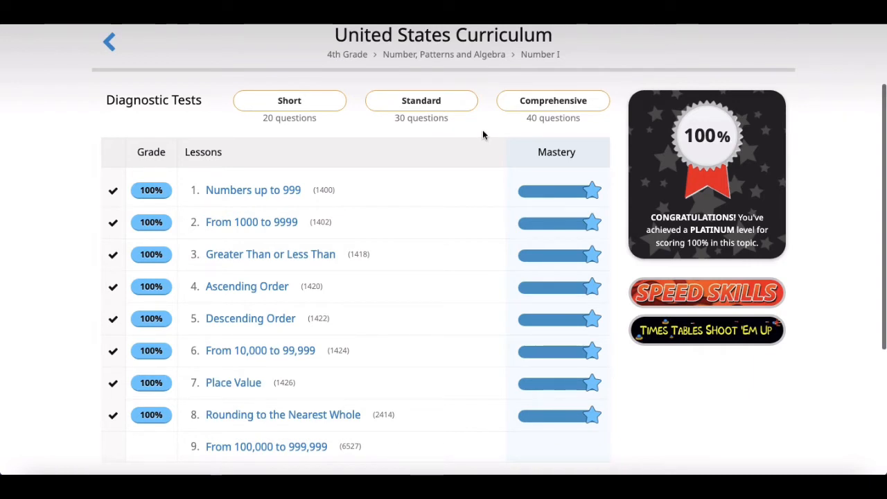
{"action": "left_click", "coordinate": [553, 101]}
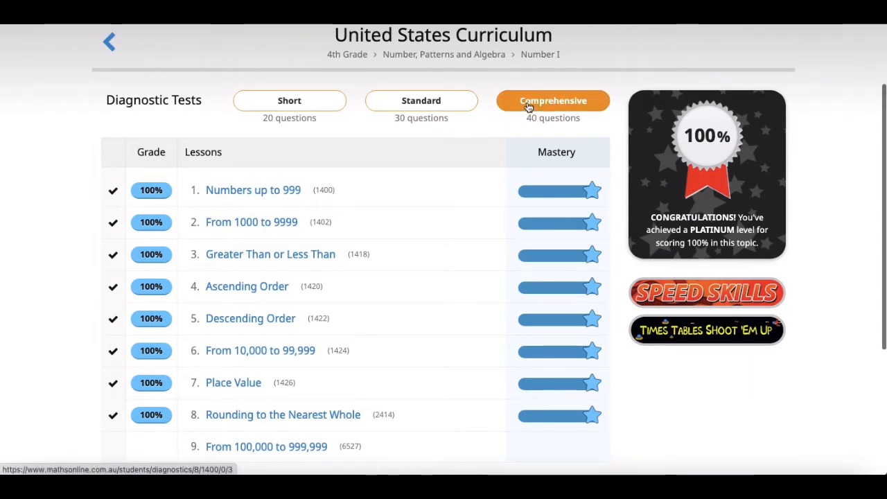
{"action": "mouse_move", "coordinate": [495, 123]}
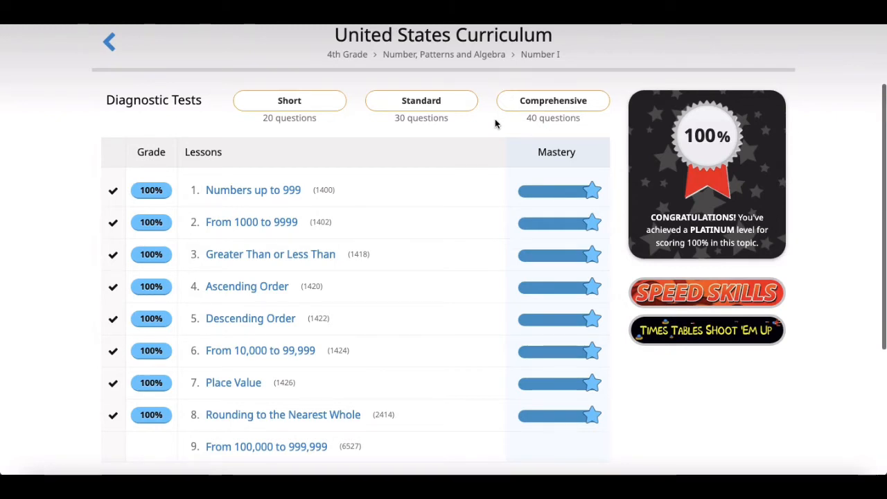
{"action": "left_click", "coordinate": [289, 100]}
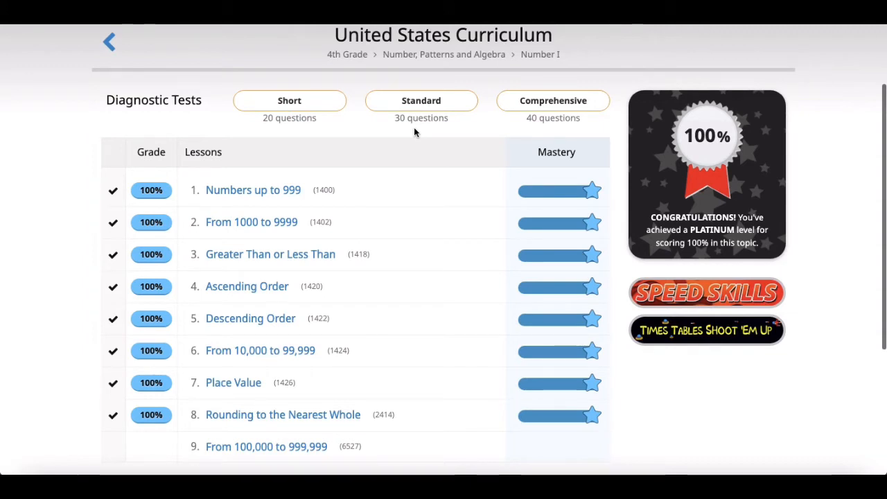
{"action": "mouse_move", "coordinate": [376, 138]}
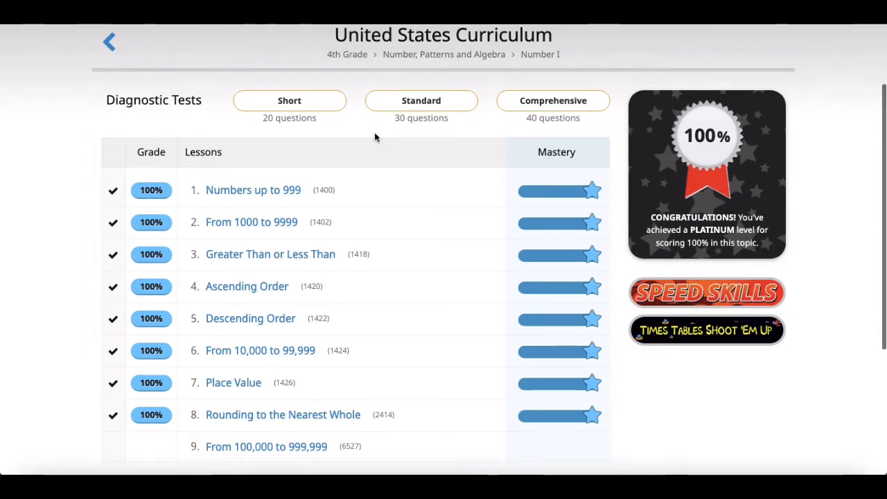
{"action": "mouse_move", "coordinate": [270, 197]}
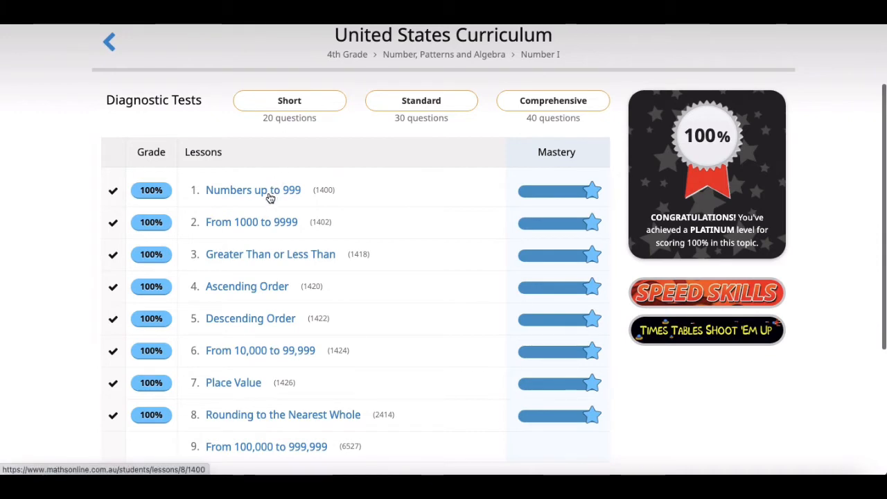
{"action": "left_click", "coordinate": [253, 189]}
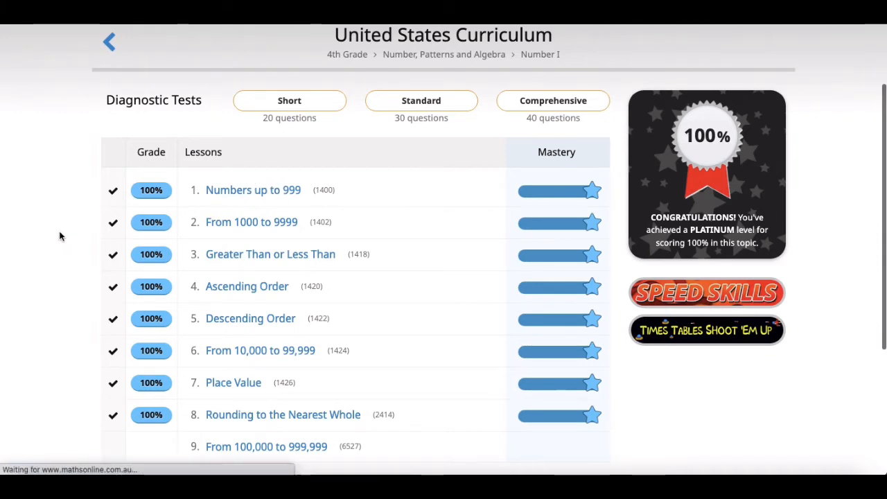
Step: Play the first seconds of the Numbers up to 999 video, then pause it
{"action": "left_click", "coordinate": [253, 190]}
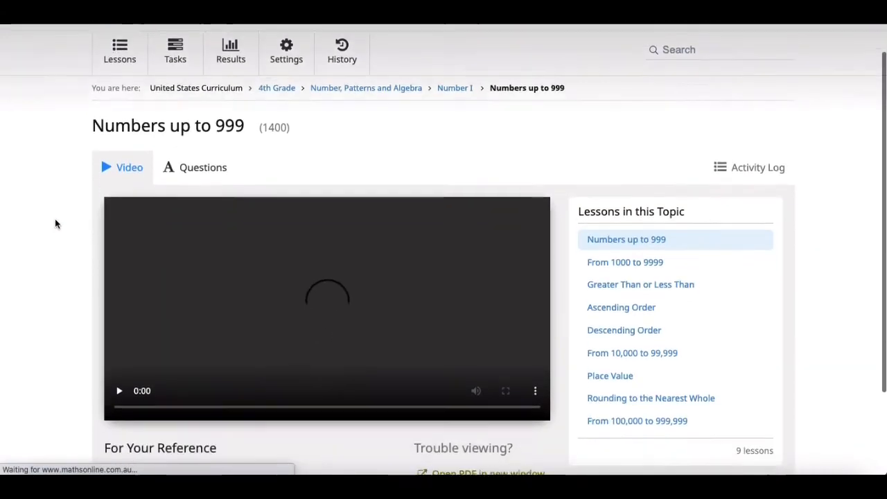
{"action": "scroll", "scroll_direction": "down", "scroll_amount": 3}
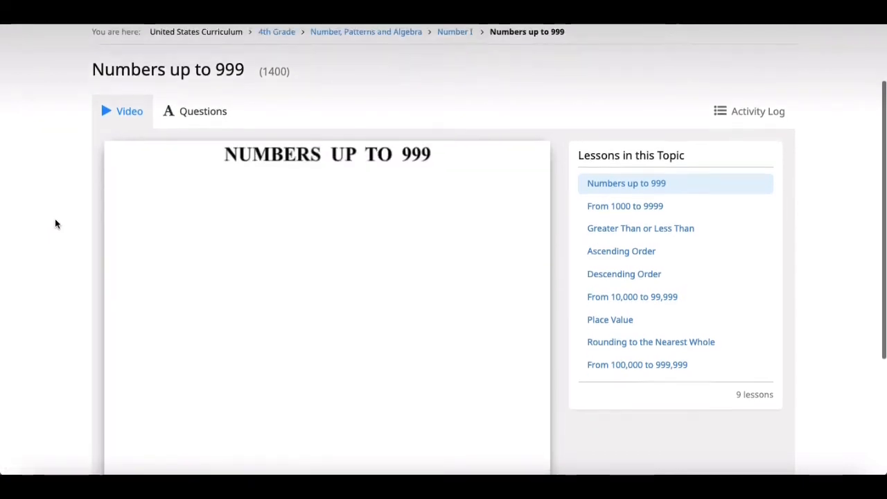
{"action": "scroll", "scroll_direction": "down", "scroll_amount": 3}
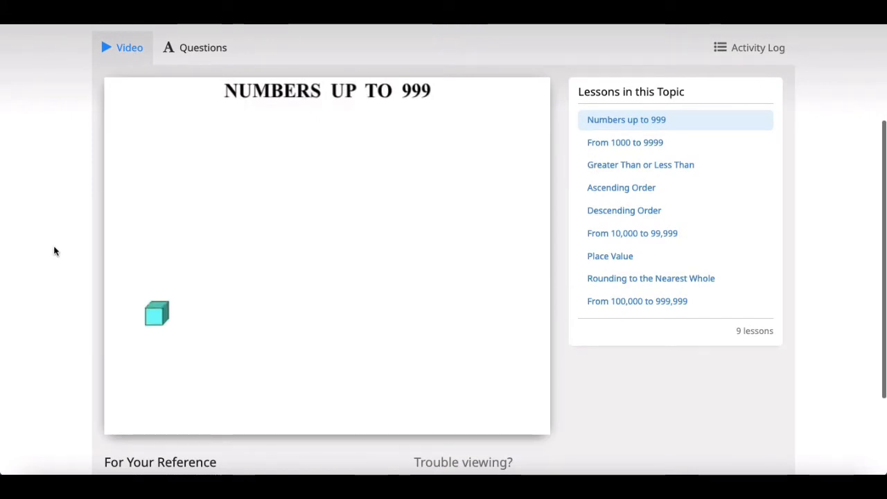
{"action": "mouse_move", "coordinate": [73, 380]}
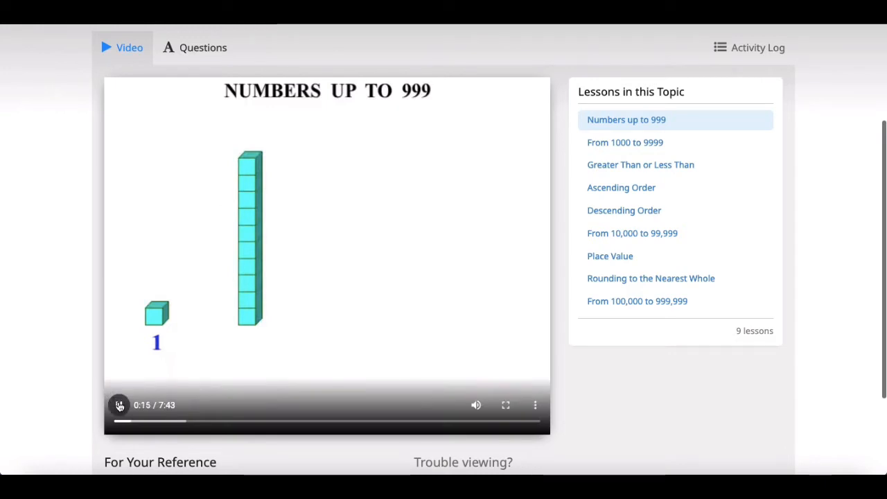
{"action": "left_click", "coordinate": [118, 404]}
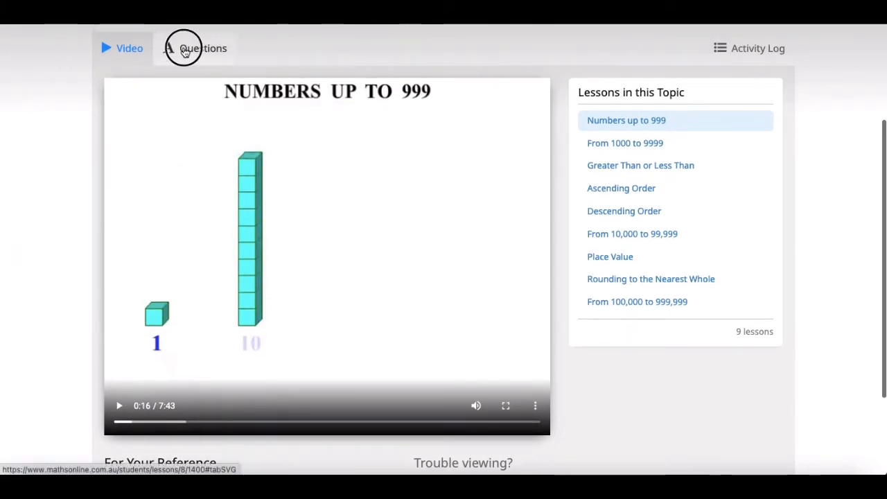
Step: In the Questions section, answer the 714 expansion with 7 + 1 + 4 and submit
{"action": "left_click", "coordinate": [195, 48]}
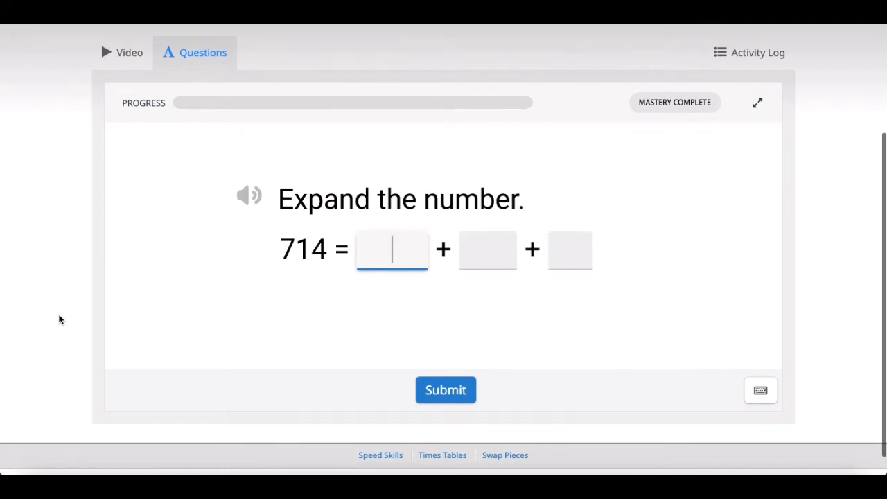
{"action": "mouse_move", "coordinate": [686, 165]}
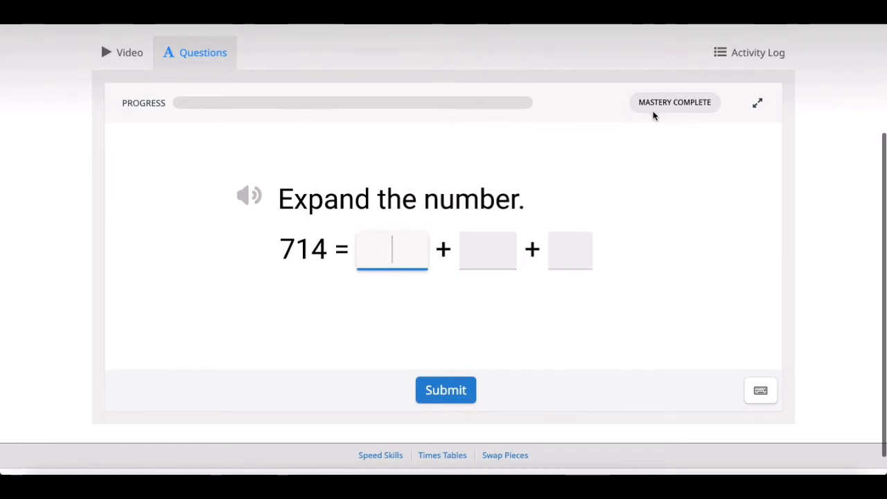
{"action": "mouse_move", "coordinate": [625, 119]}
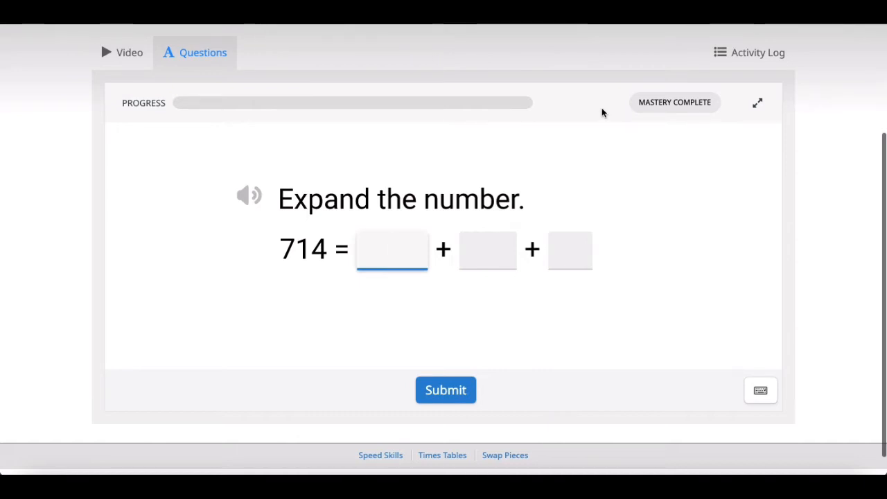
{"action": "left_click", "coordinate": [392, 250]}
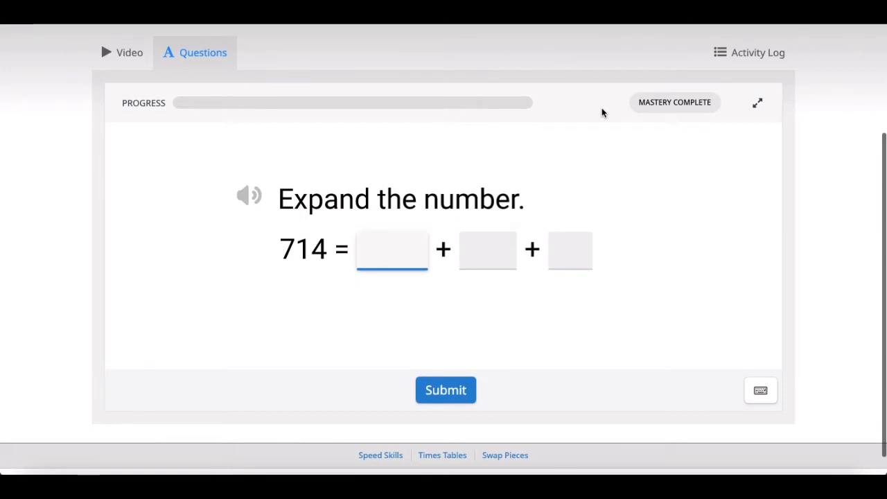
{"action": "left_click", "coordinate": [392, 249]}
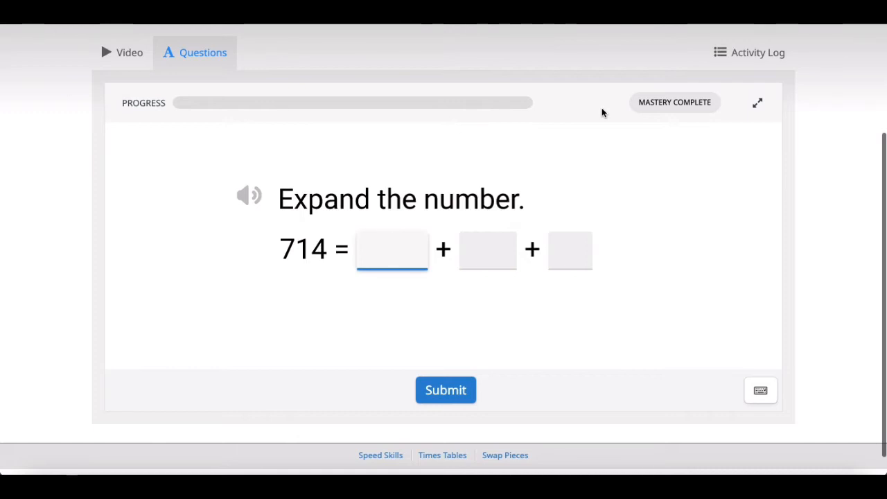
{"action": "type", "text": "7"}
{"action": "left_click", "coordinate": [570, 251]}
{"action": "type", "text": "4"}
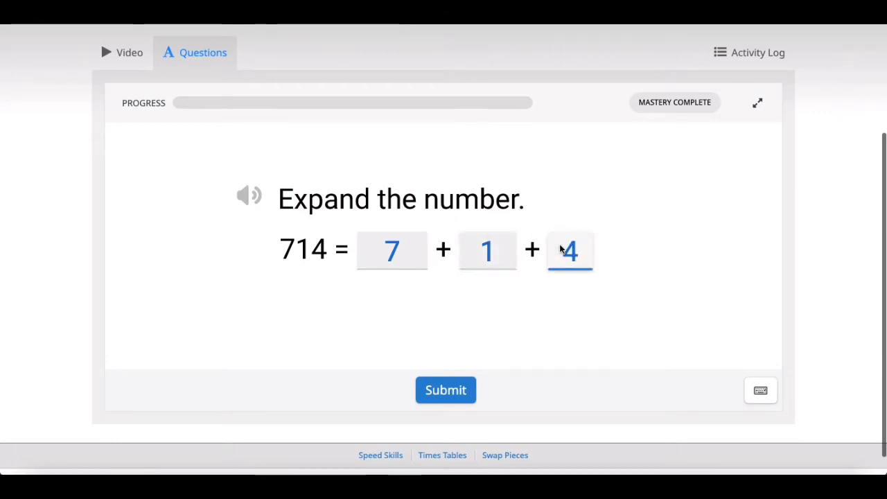
{"action": "left_click", "coordinate": [445, 390]}
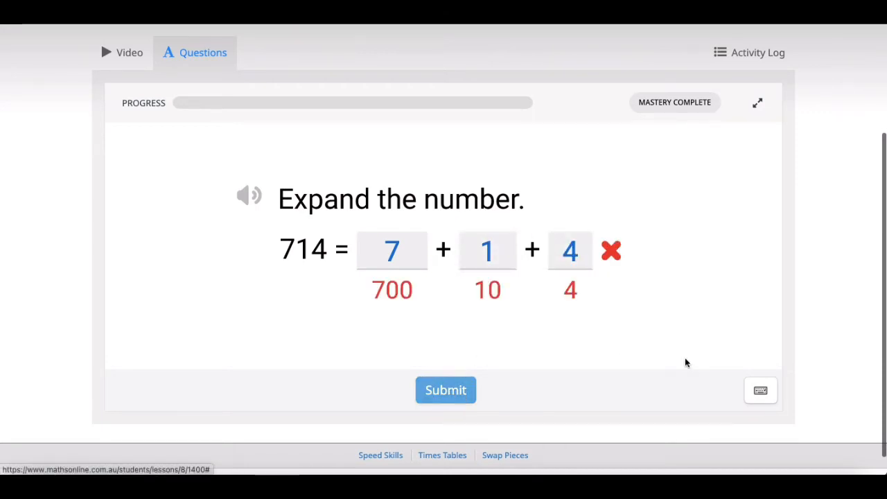
{"action": "left_click", "coordinate": [446, 389]}
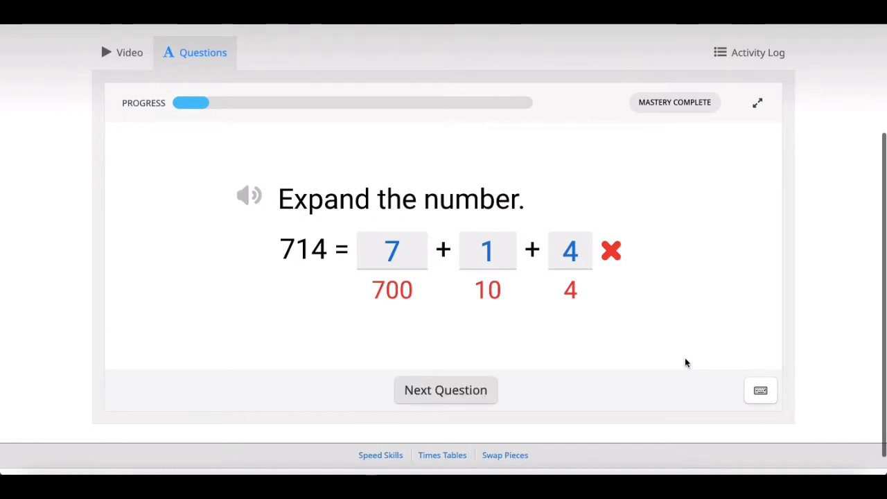
{"action": "mouse_move", "coordinate": [446, 366]}
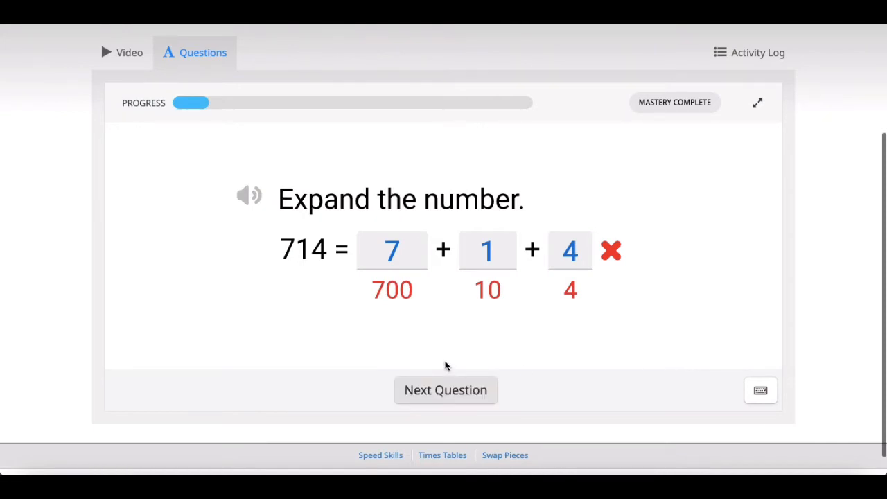
{"action": "mouse_move", "coordinate": [439, 336]}
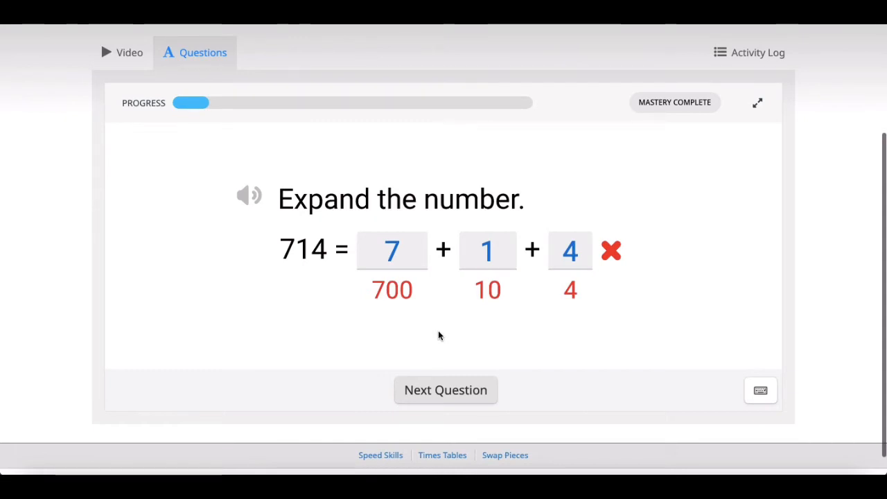
{"action": "mouse_move", "coordinate": [433, 340]}
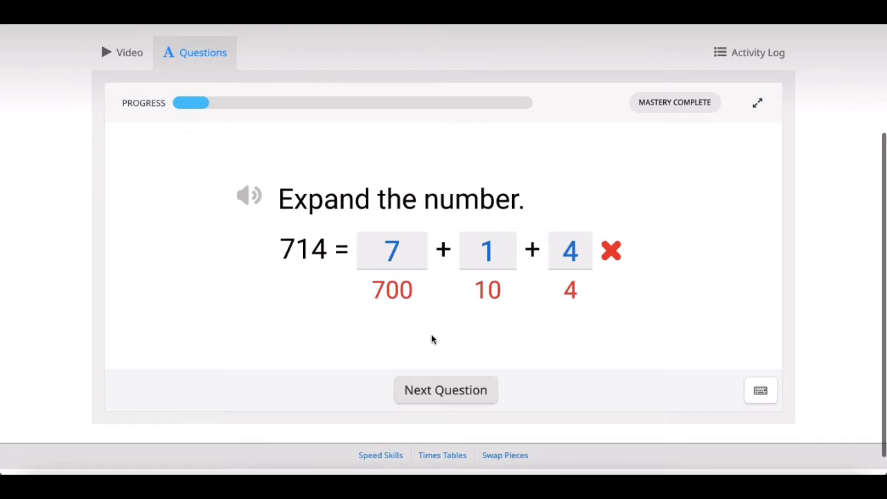
{"action": "mouse_move", "coordinate": [143, 80]}
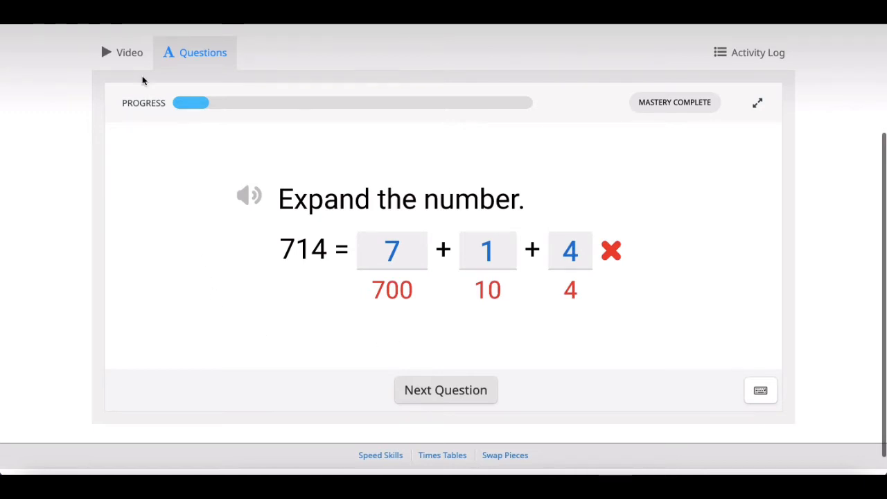
Step: Back on the Video tab, scroll through both pages of the lesson summary PDF
{"action": "left_click", "coordinate": [121, 52]}
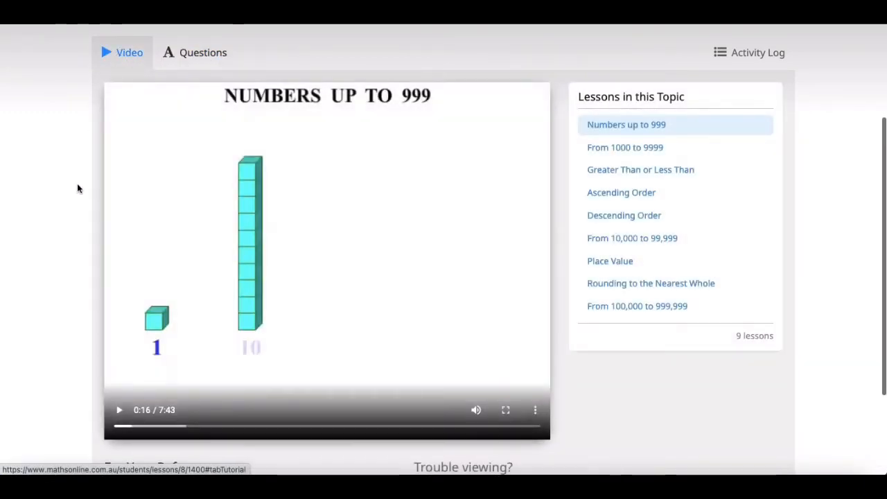
{"action": "scroll", "scroll_direction": "down", "scroll_amount": 3}
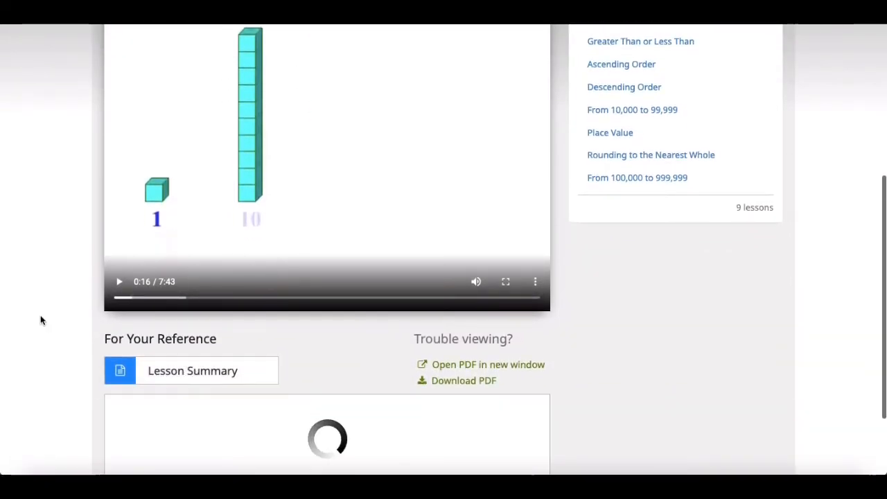
{"action": "scroll", "scroll_direction": "down", "scroll_amount": 3}
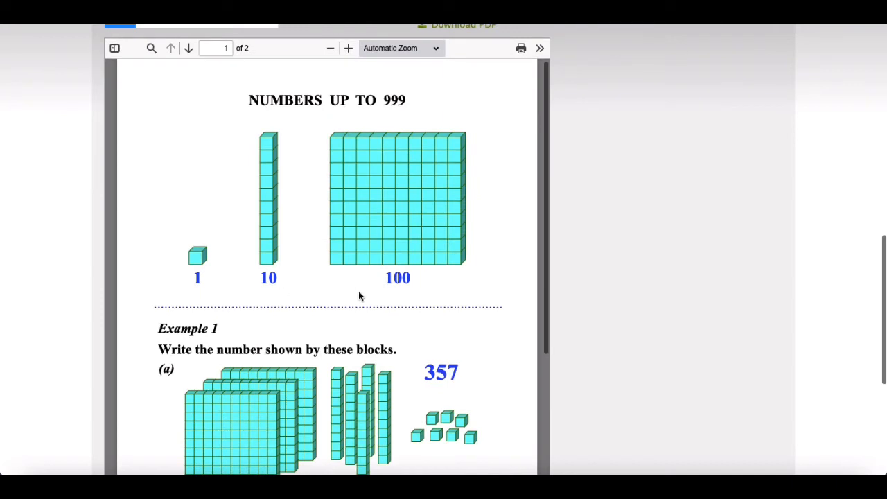
{"action": "scroll", "scroll_direction": "down", "scroll_amount": 3}
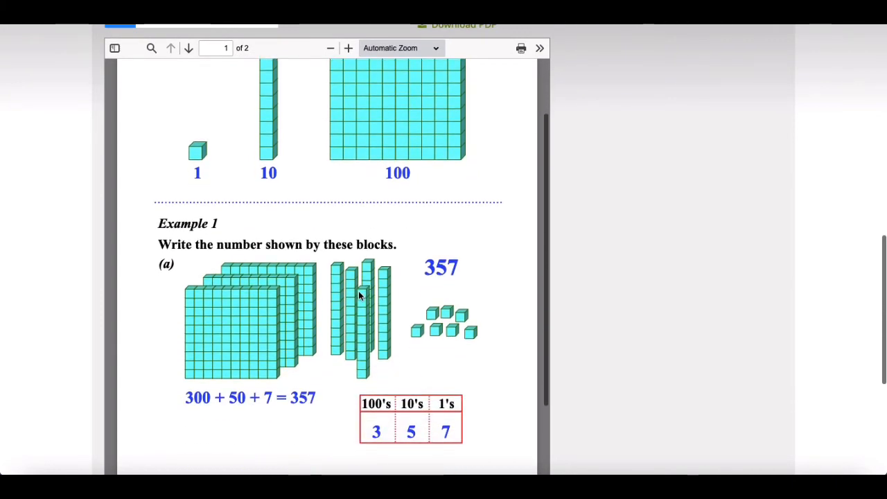
{"action": "scroll", "scroll_direction": "down", "scroll_amount": 3}
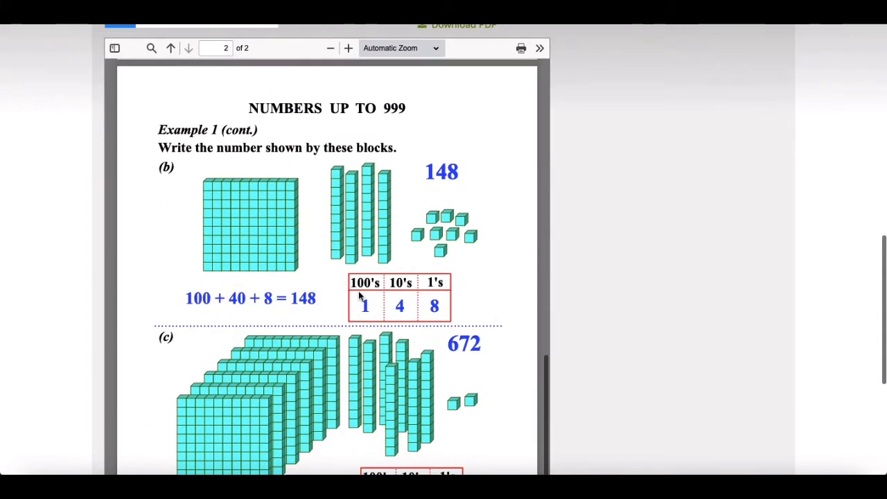
{"action": "scroll", "scroll_direction": "down", "scroll_amount": 3}
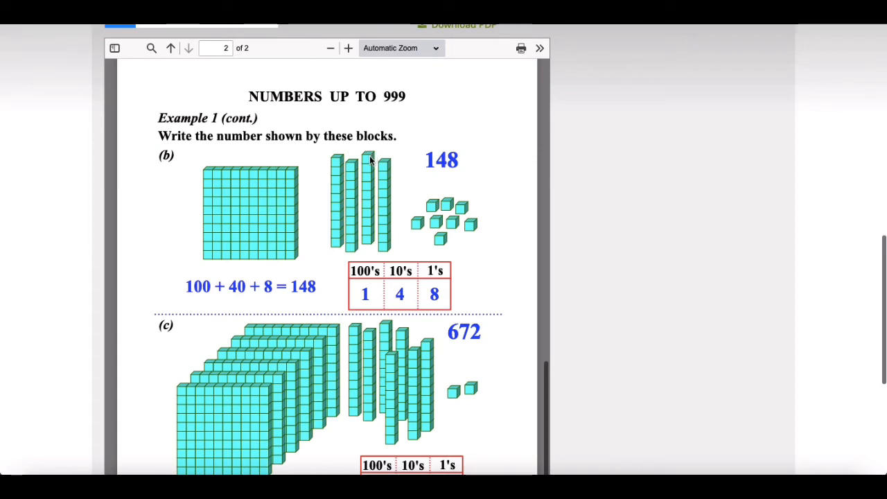
{"action": "scroll", "scroll_direction": "up", "scroll_amount": 3}
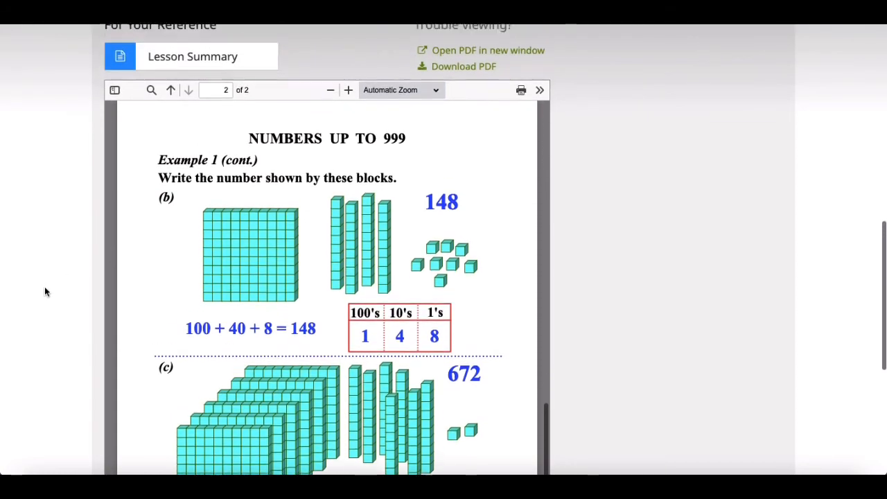
{"action": "scroll", "scroll_direction": "up", "scroll_amount": 3}
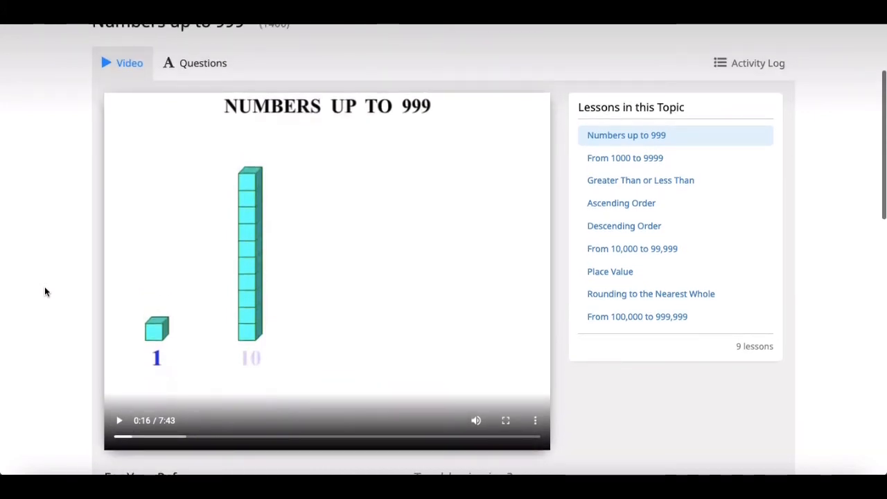
{"action": "scroll", "scroll_direction": "up", "scroll_amount": 3}
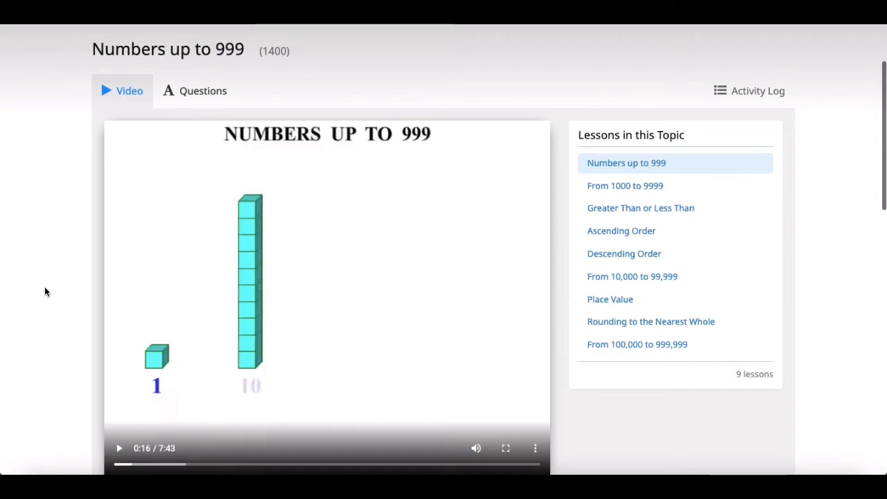
Step: Scroll to the top of the lesson page to reach the parent Home dashboard
{"action": "scroll", "scroll_direction": "up", "scroll_amount": 3}
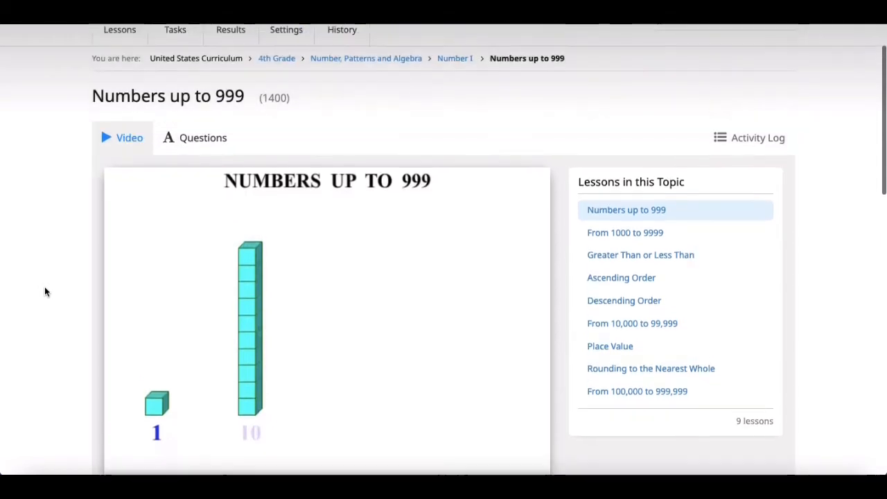
{"action": "scroll", "scroll_direction": "up", "scroll_amount": 3}
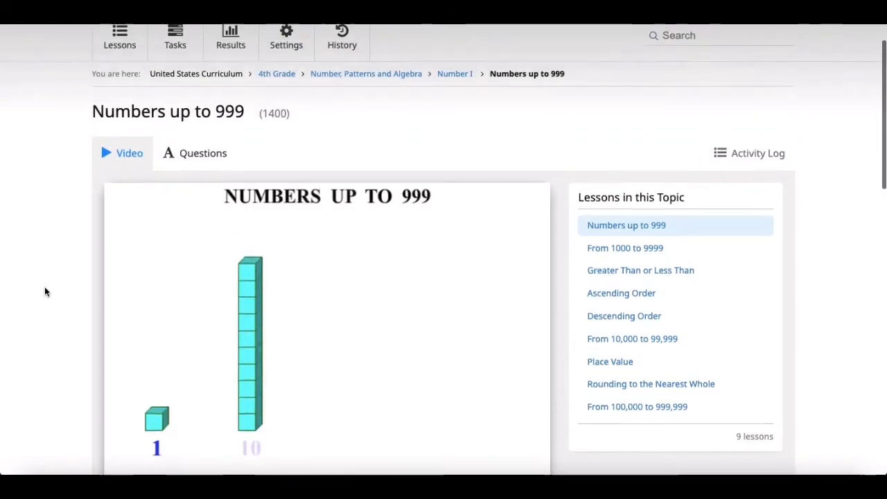
{"action": "scroll", "scroll_direction": "up", "scroll_amount": 3}
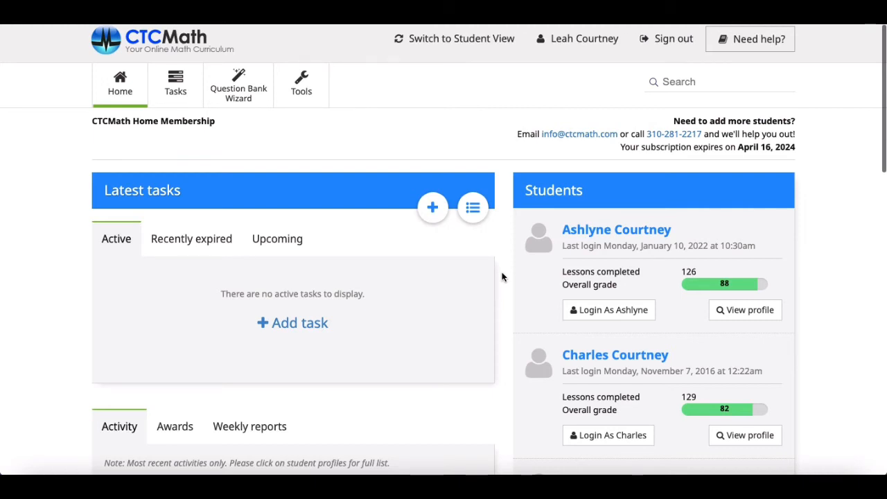
{"action": "scroll", "scroll_direction": "down", "scroll_amount": 3}
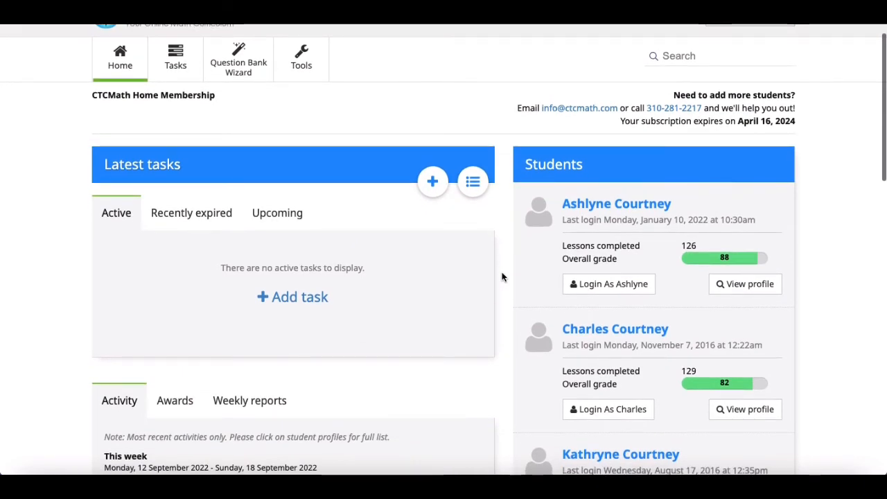
{"action": "scroll", "scroll_direction": "up", "scroll_amount": 3}
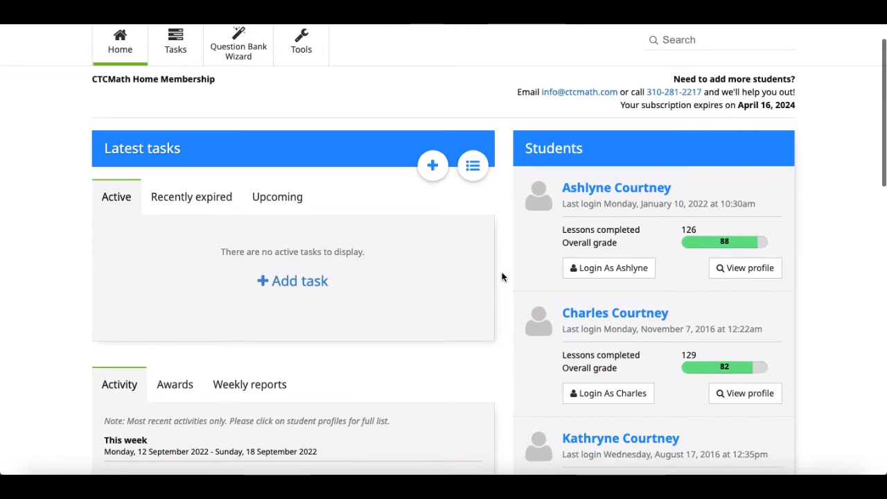
{"action": "scroll", "scroll_direction": "down", "scroll_amount": 3}
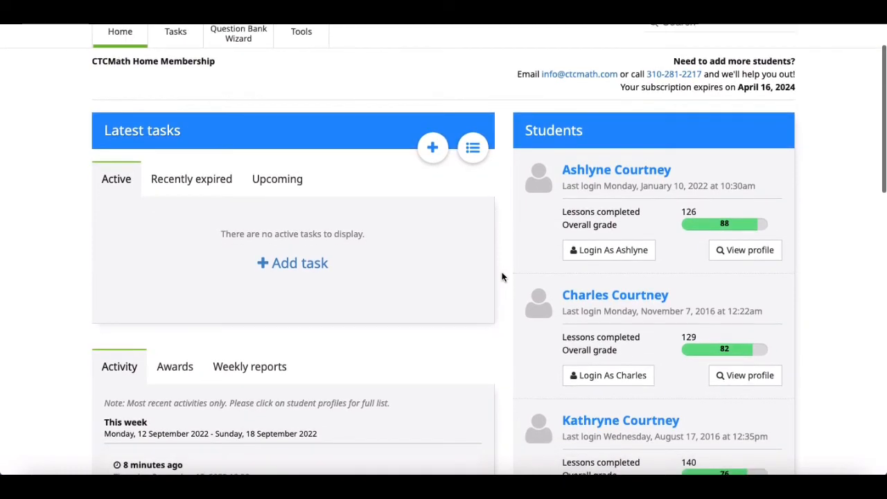
{"action": "scroll", "scroll_direction": "up", "scroll_amount": 3}
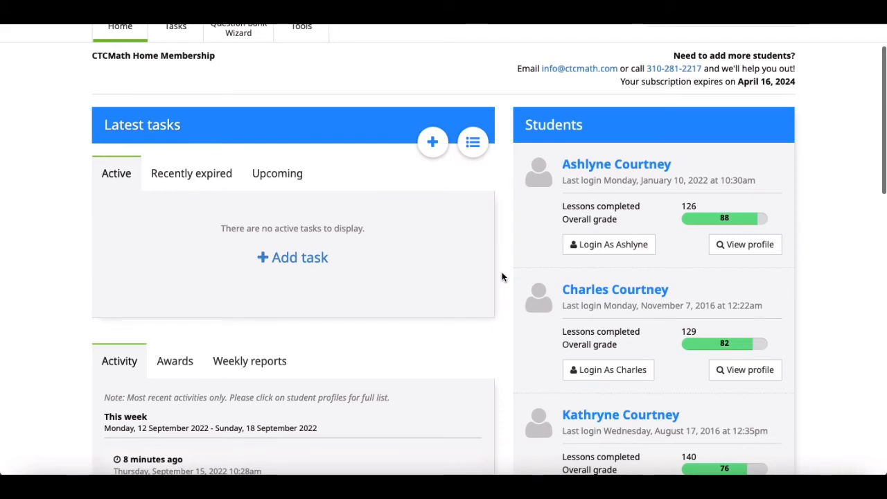
{"action": "scroll", "scroll_direction": "down", "scroll_amount": 3}
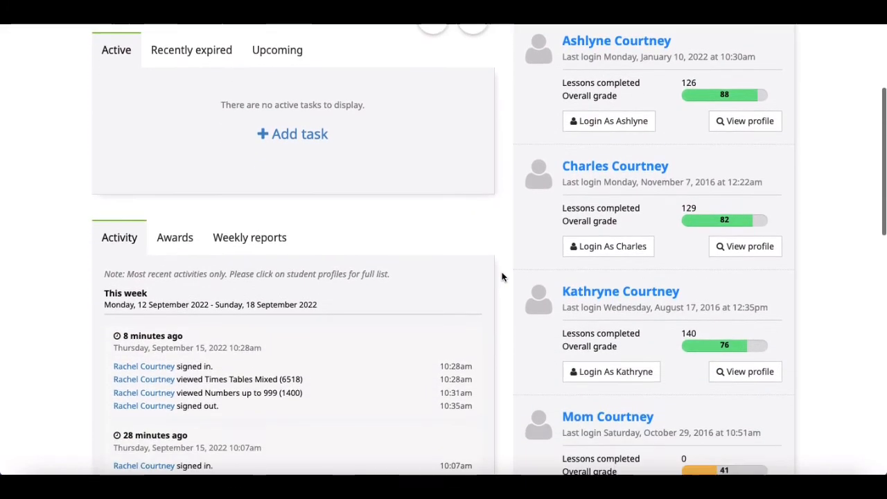
{"action": "scroll", "scroll_direction": "down", "scroll_amount": 3}
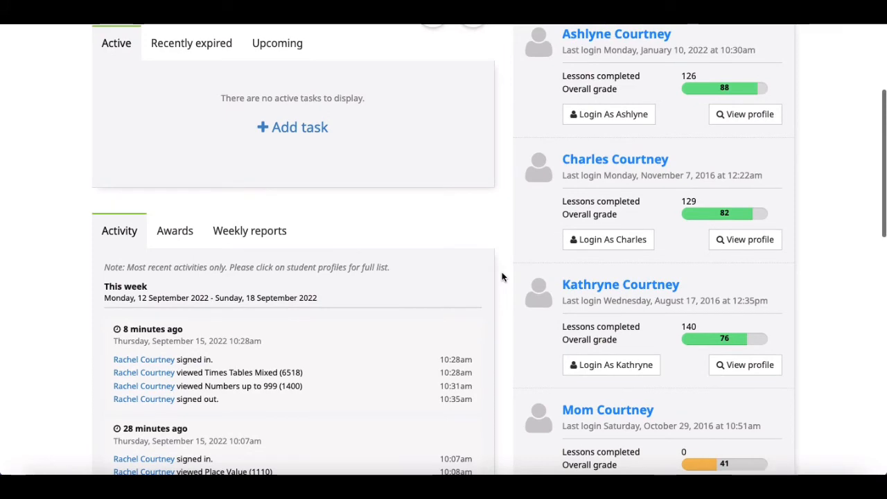
{"action": "scroll", "scroll_direction": "down", "scroll_amount": 3}
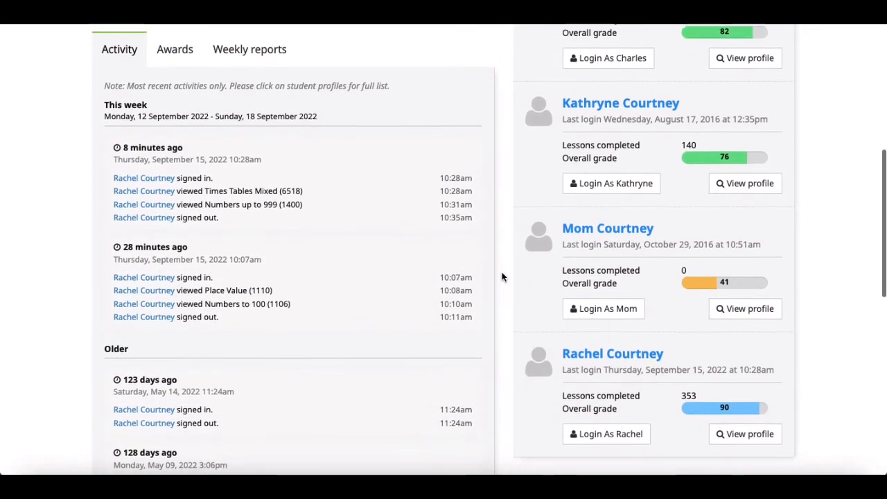
{"action": "scroll", "scroll_direction": "down", "scroll_amount": 3}
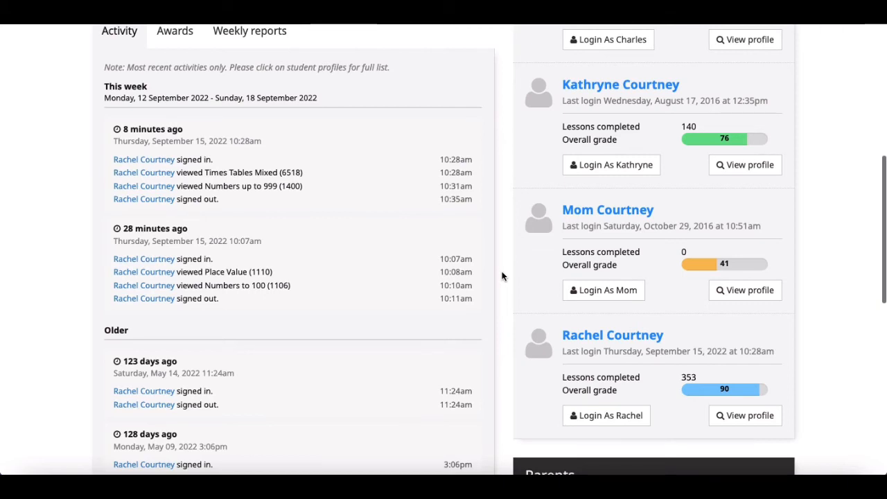
{"action": "mouse_move", "coordinate": [271, 181]}
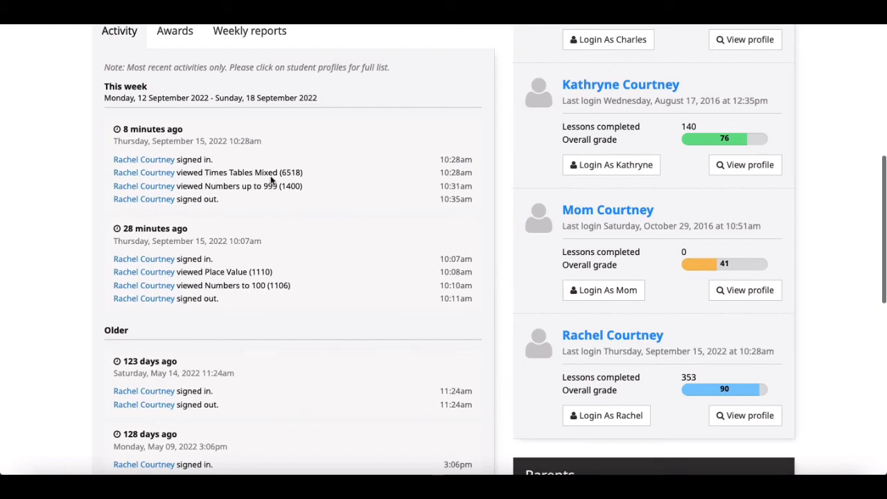
{"action": "mouse_move", "coordinate": [357, 211]}
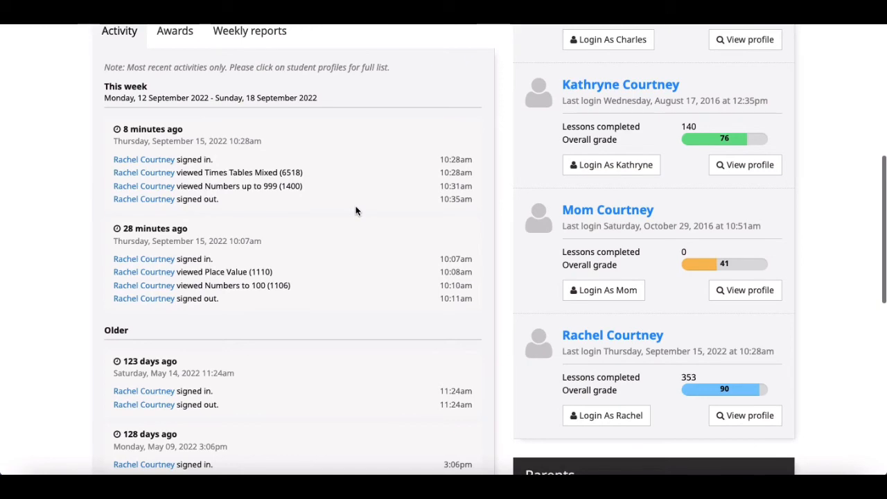
{"action": "scroll", "scroll_direction": "down", "scroll_amount": 3}
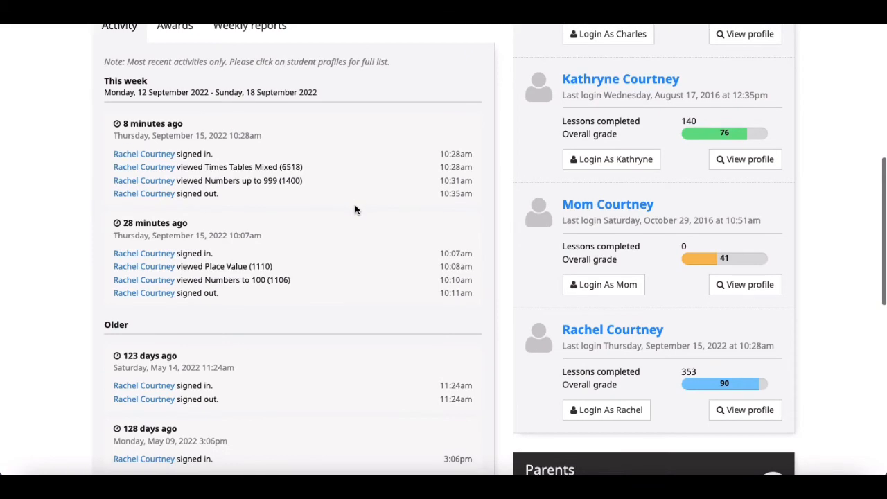
{"action": "scroll", "scroll_direction": "down", "scroll_amount": 3}
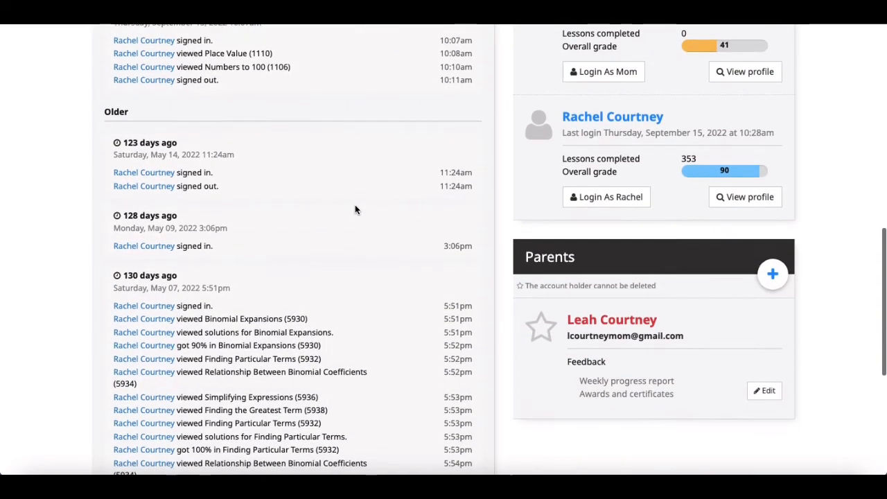
{"action": "scroll", "scroll_direction": "up", "scroll_amount": 3}
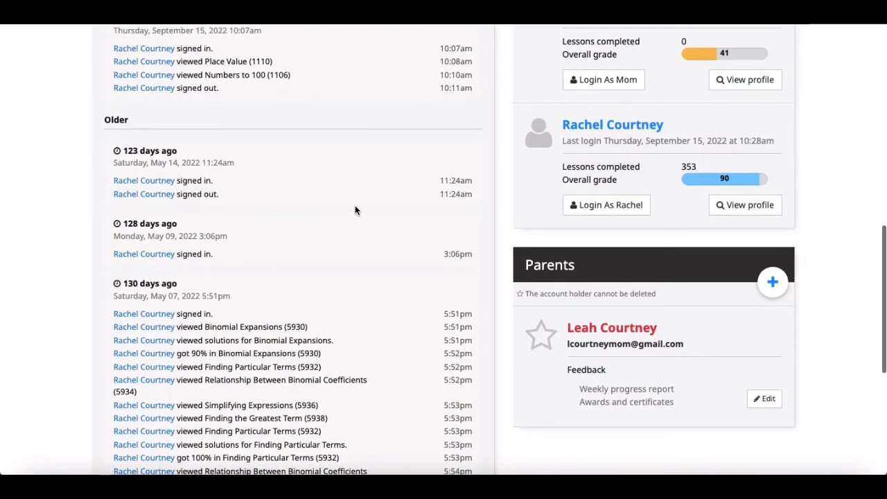
{"action": "scroll", "scroll_direction": "up", "scroll_amount": 3}
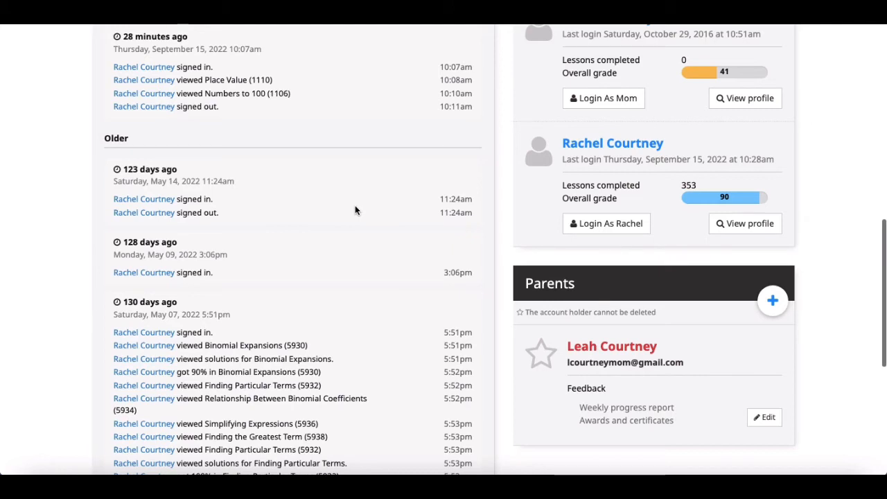
{"action": "mouse_move", "coordinate": [474, 177]}
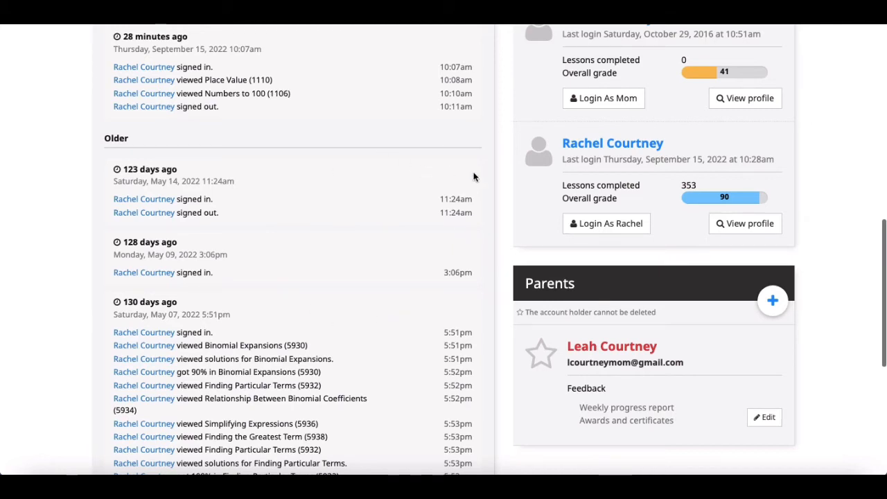
{"action": "mouse_move", "coordinate": [485, 199]}
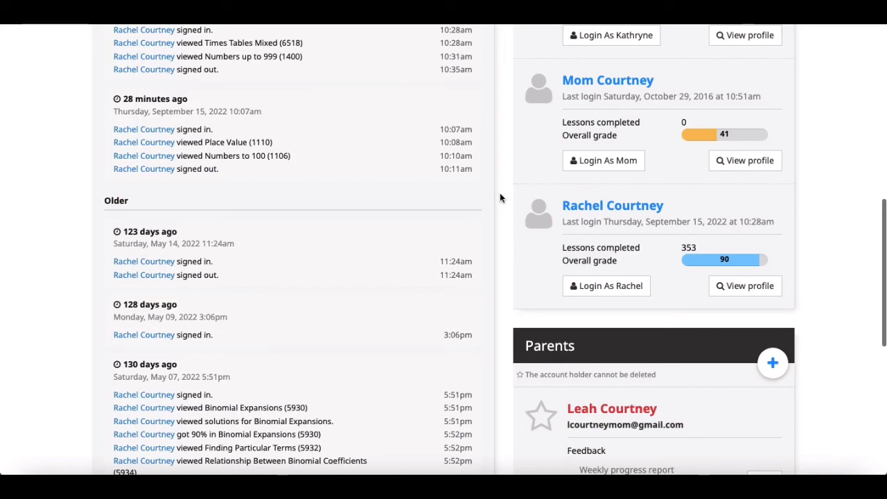
{"action": "mouse_move", "coordinate": [513, 177]}
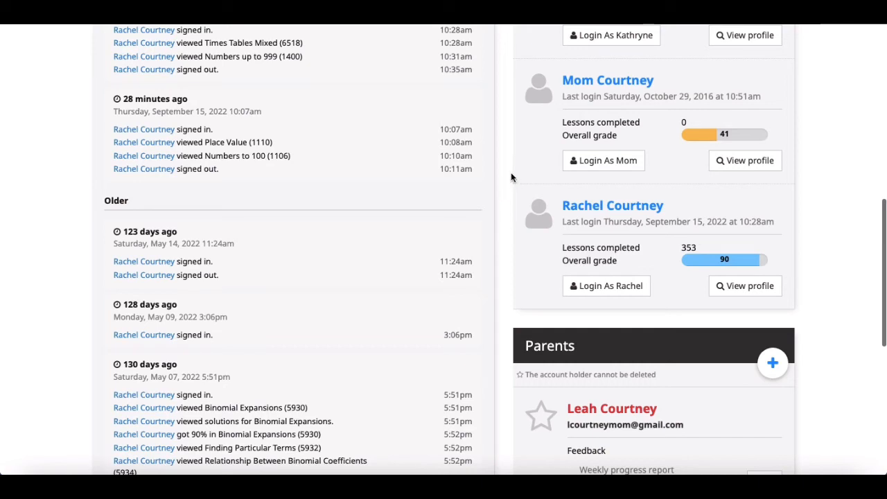
{"action": "mouse_move", "coordinate": [607, 208]}
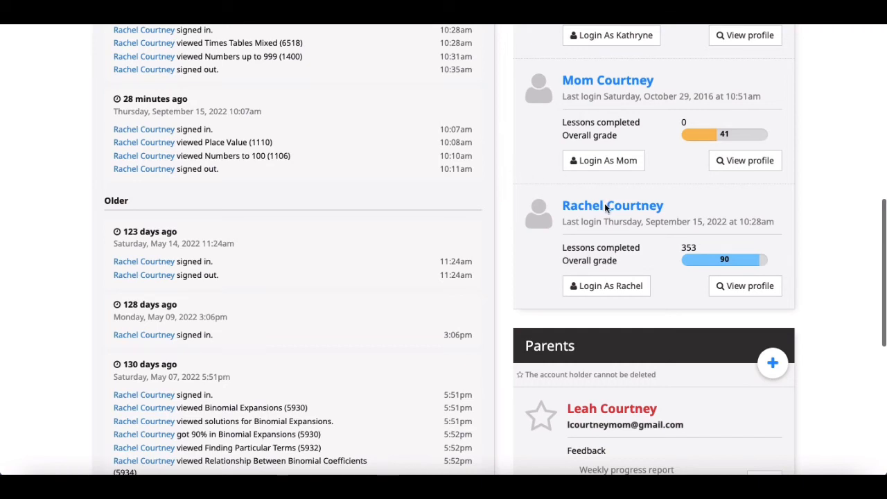
{"action": "mouse_move", "coordinate": [638, 209]}
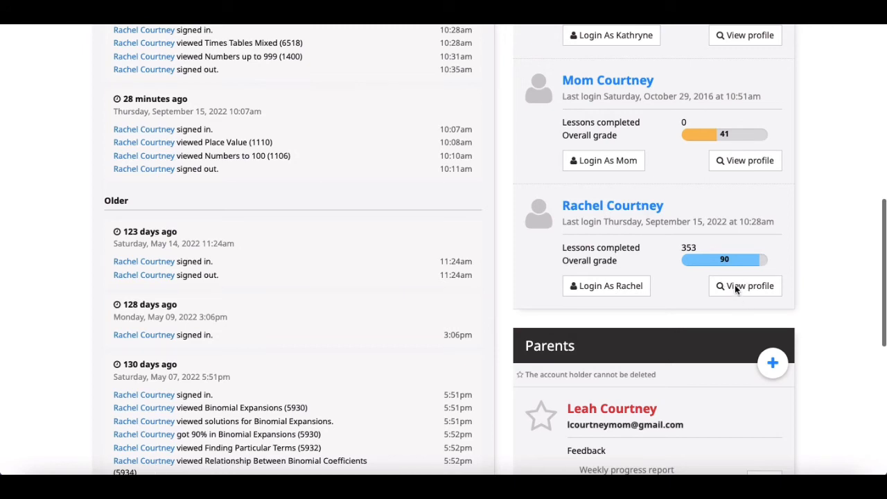
{"action": "mouse_move", "coordinate": [509, 253]}
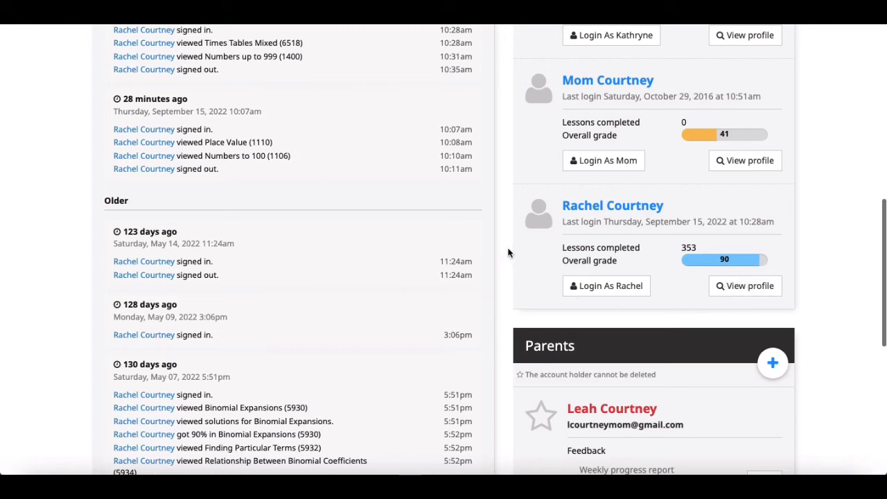
{"action": "mouse_move", "coordinate": [730, 260]}
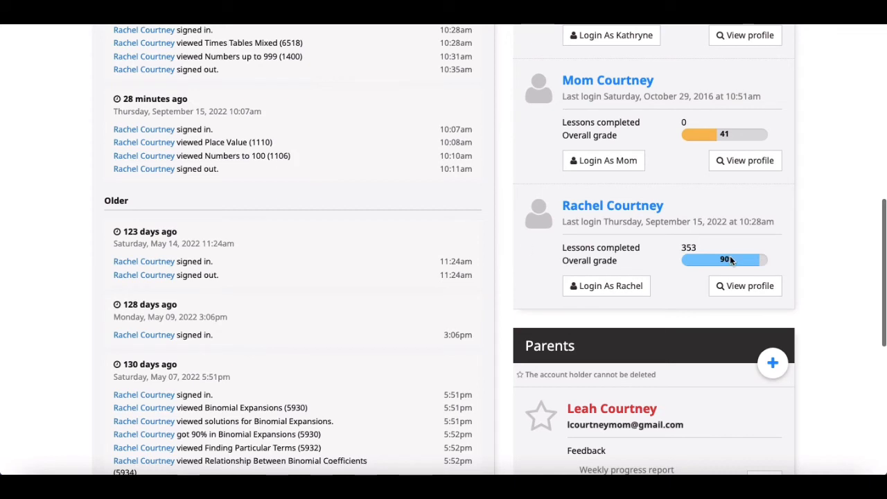
{"action": "mouse_move", "coordinate": [745, 287]}
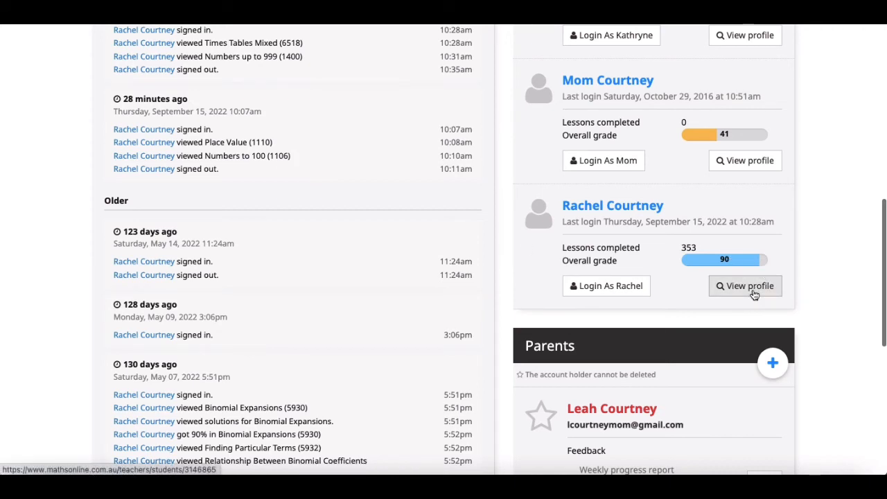
Step: Open the 353-lesson student's profile and scroll to her Kindergarten detailed report
{"action": "left_click", "coordinate": [744, 286]}
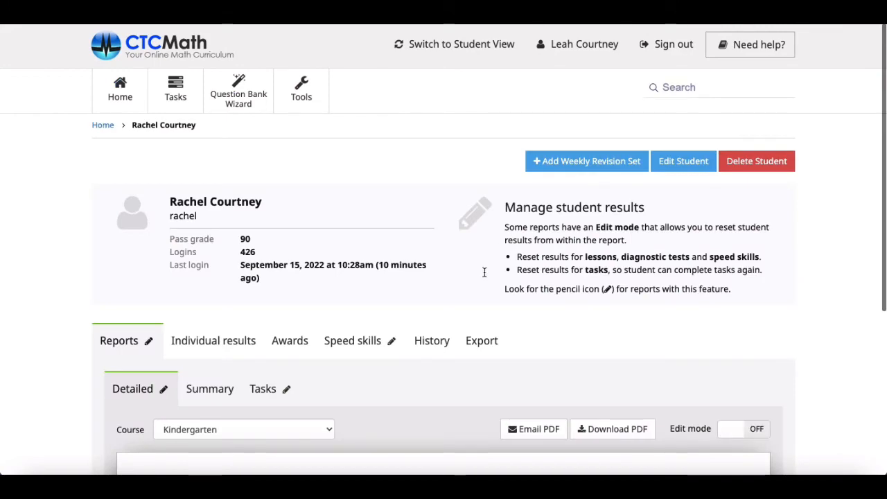
{"action": "scroll", "scroll_direction": "down", "scroll_amount": 3}
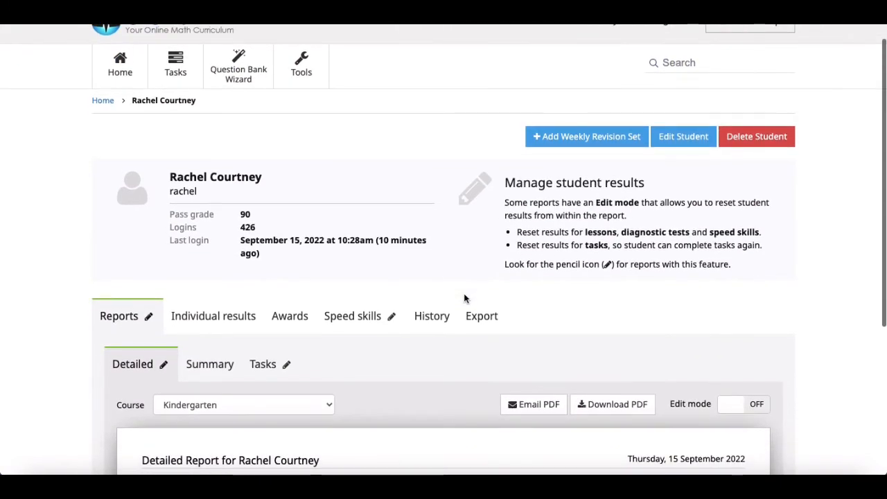
{"action": "scroll", "scroll_direction": "down", "scroll_amount": 3}
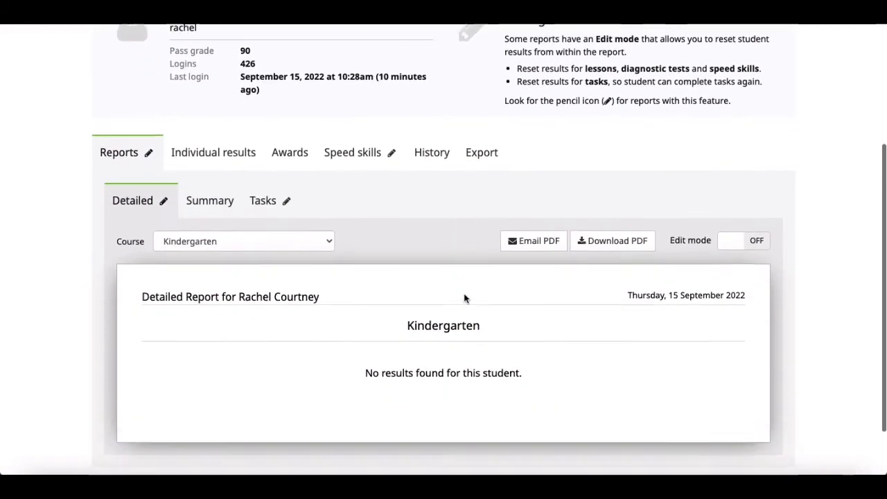
{"action": "scroll", "scroll_direction": "down", "scroll_amount": 3}
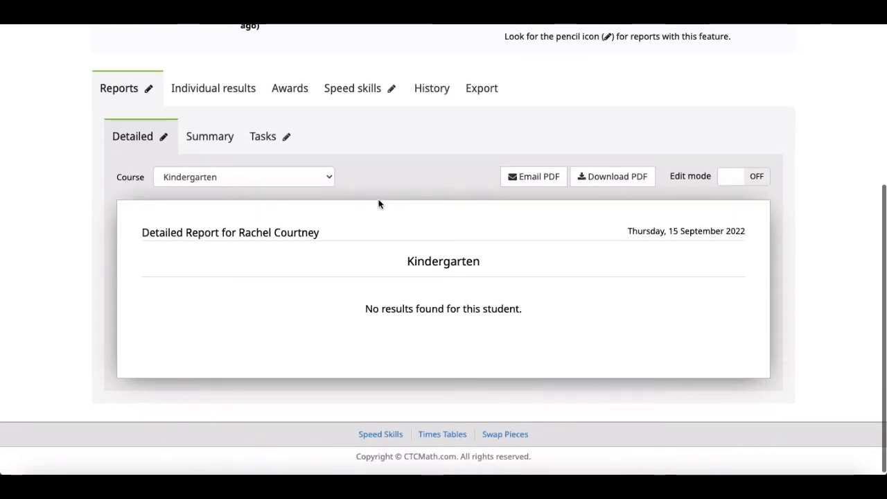
{"action": "mouse_move", "coordinate": [334, 190]}
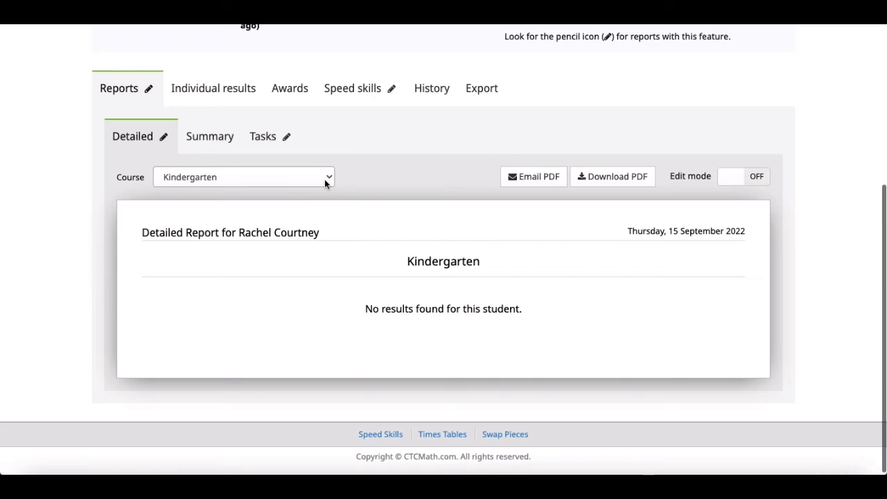
Step: Choose Pre-Calculus (Including Trigonometry) in the detailed report's Course dropdown
{"action": "left_click", "coordinate": [244, 177]}
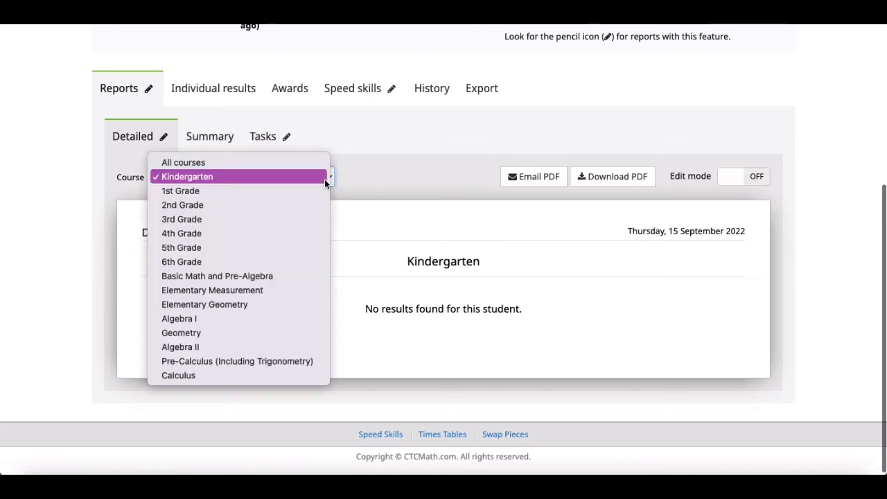
{"action": "mouse_move", "coordinate": [237, 361]}
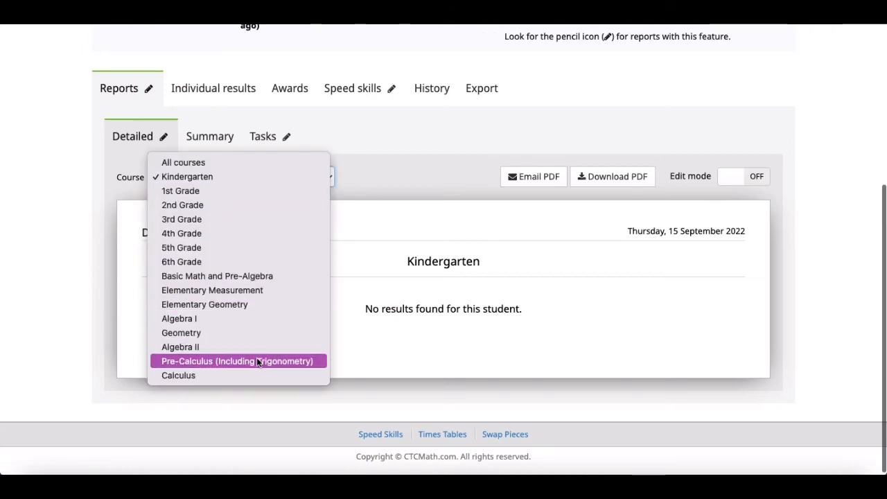
{"action": "left_click", "coordinate": [236, 361]}
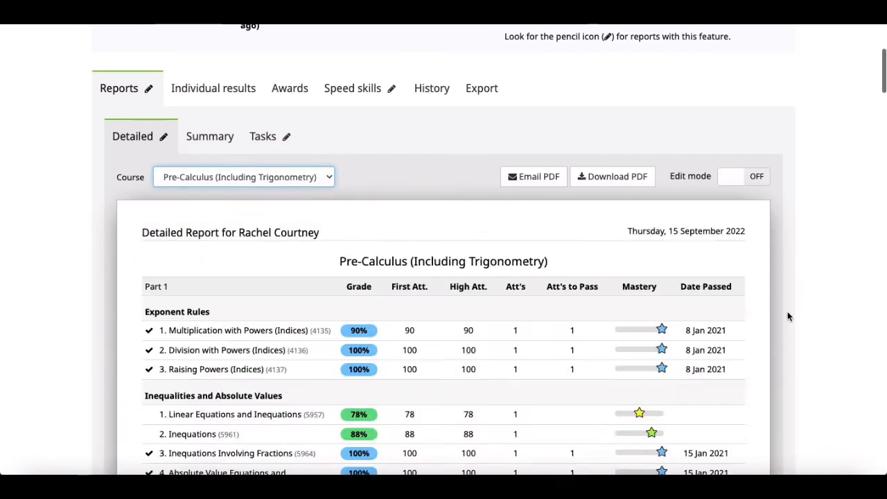
{"action": "scroll", "scroll_direction": "down", "scroll_amount": 3}
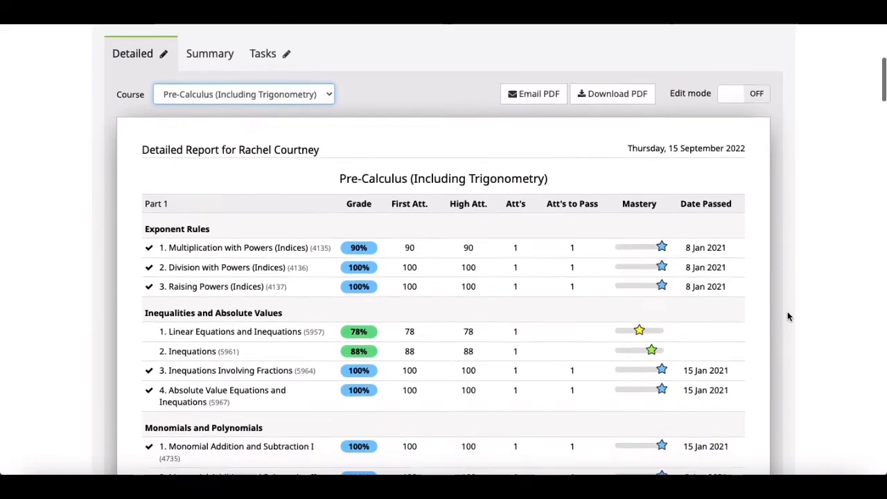
{"action": "scroll", "scroll_direction": "down", "scroll_amount": 3}
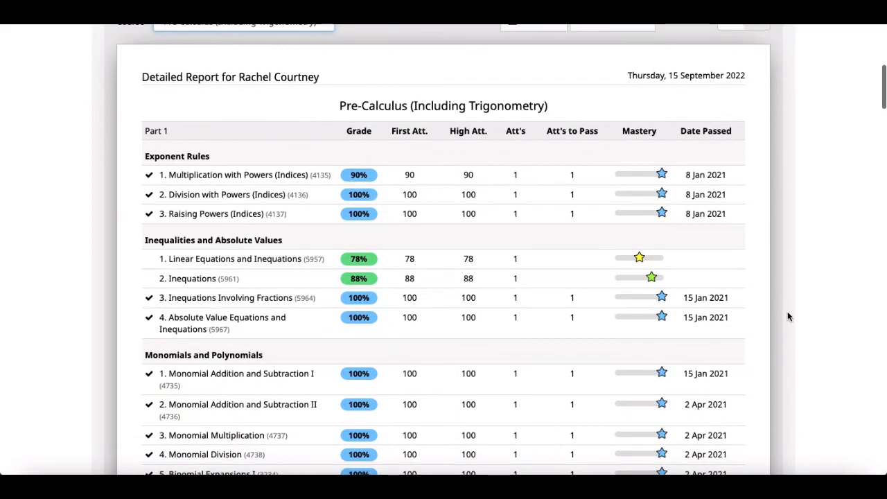
{"action": "scroll", "scroll_direction": "up", "scroll_amount": 3}
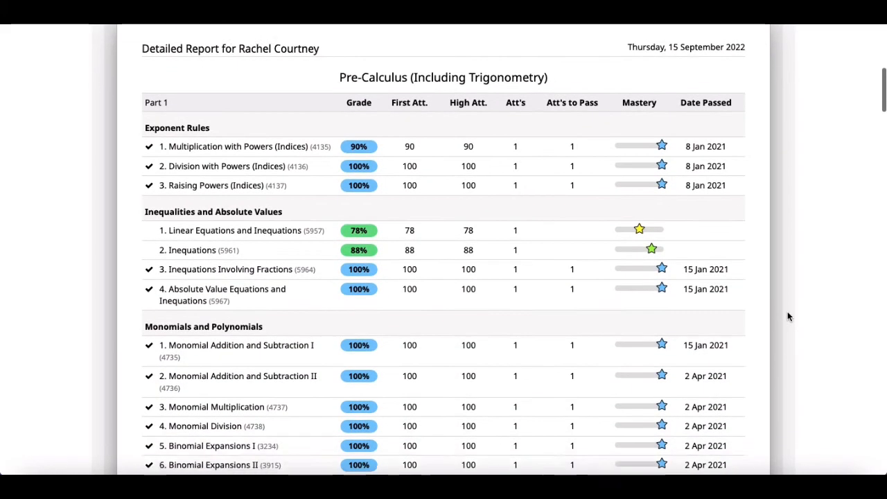
{"action": "scroll", "scroll_direction": "down", "scroll_amount": 3}
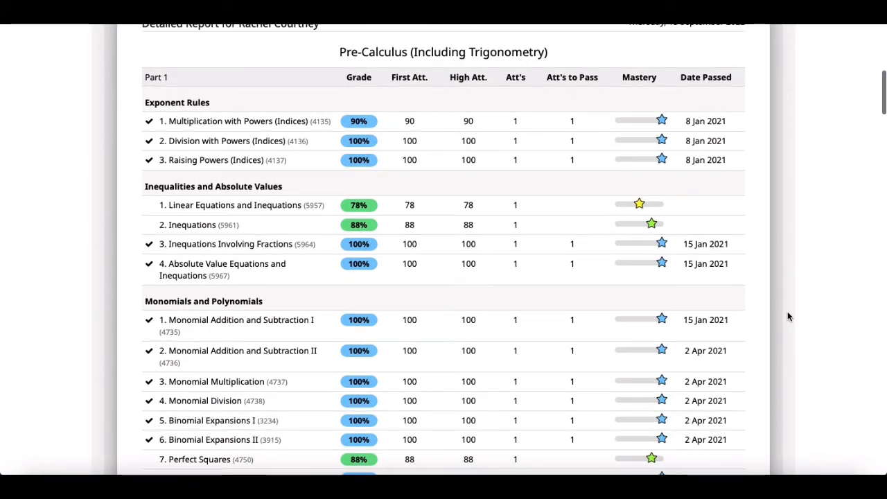
{"action": "scroll", "scroll_direction": "up", "scroll_amount": 3}
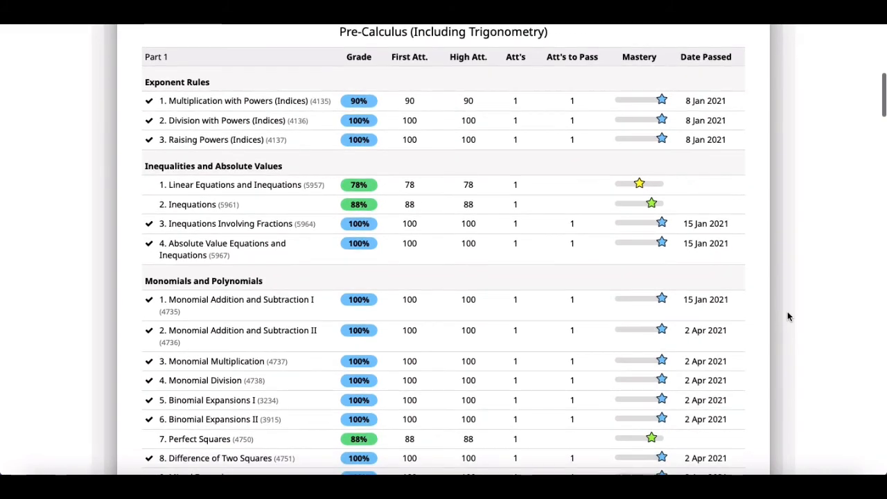
{"action": "scroll", "scroll_direction": "down", "scroll_amount": 3}
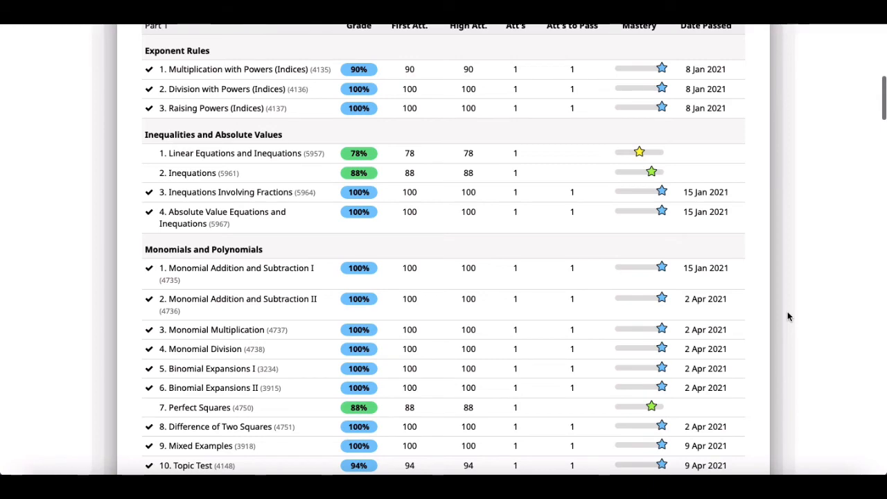
{"action": "scroll", "scroll_direction": "up", "scroll_amount": 3}
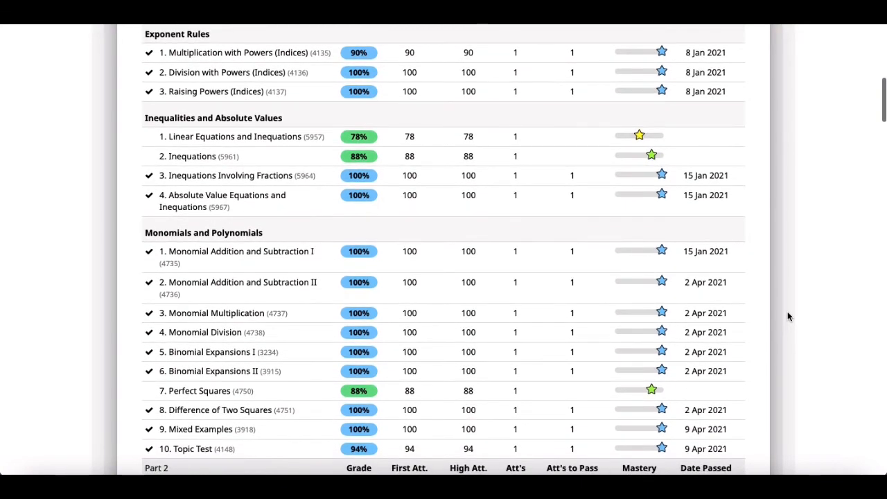
{"action": "scroll", "scroll_direction": "up", "scroll_amount": 3}
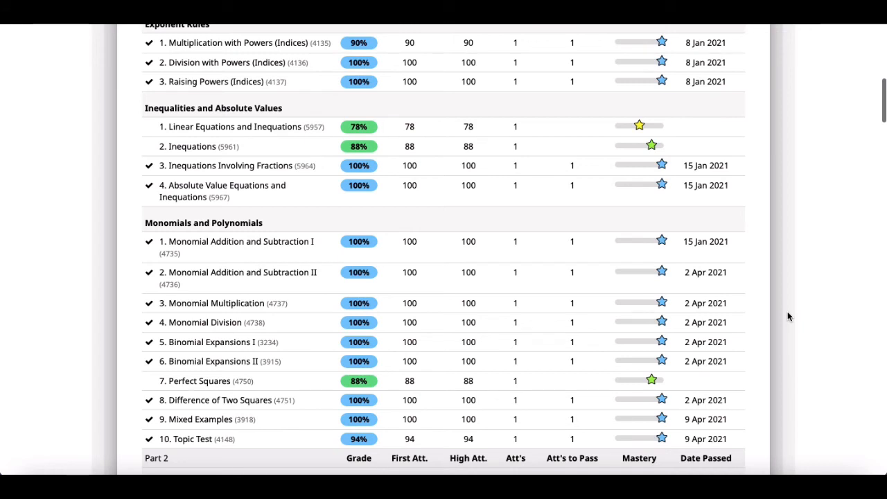
{"action": "scroll", "scroll_direction": "up", "scroll_amount": 3}
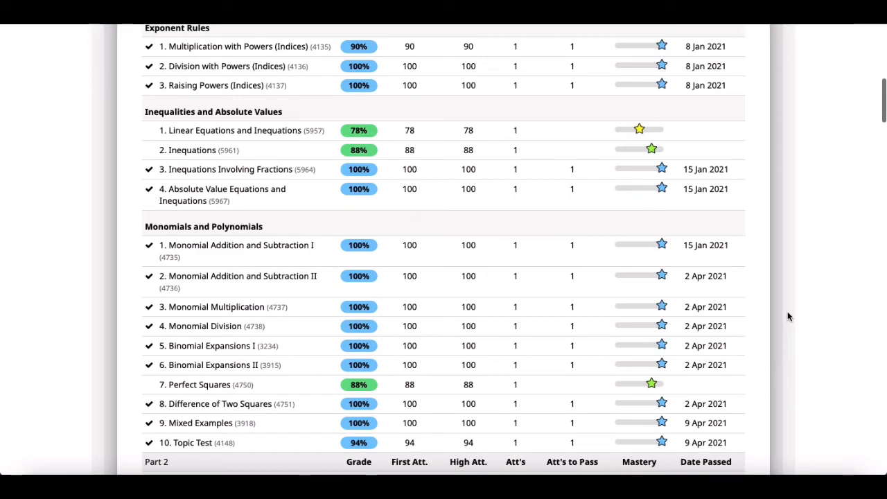
{"action": "scroll", "scroll_direction": "up", "scroll_amount": 3}
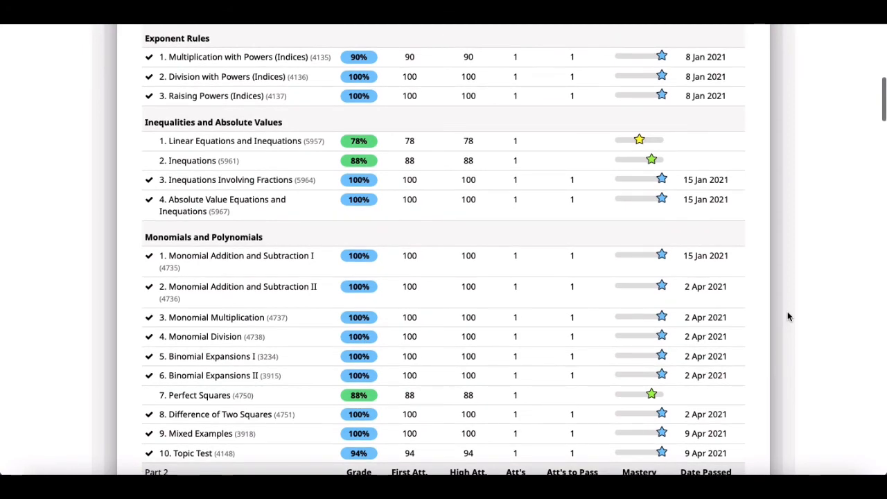
{"action": "scroll", "scroll_direction": "up", "scroll_amount": 3}
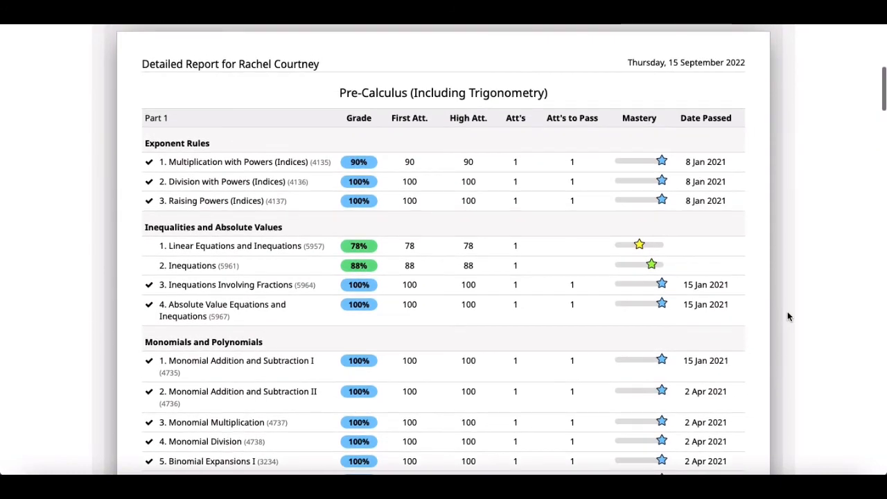
{"action": "scroll", "scroll_direction": "up", "scroll_amount": 3}
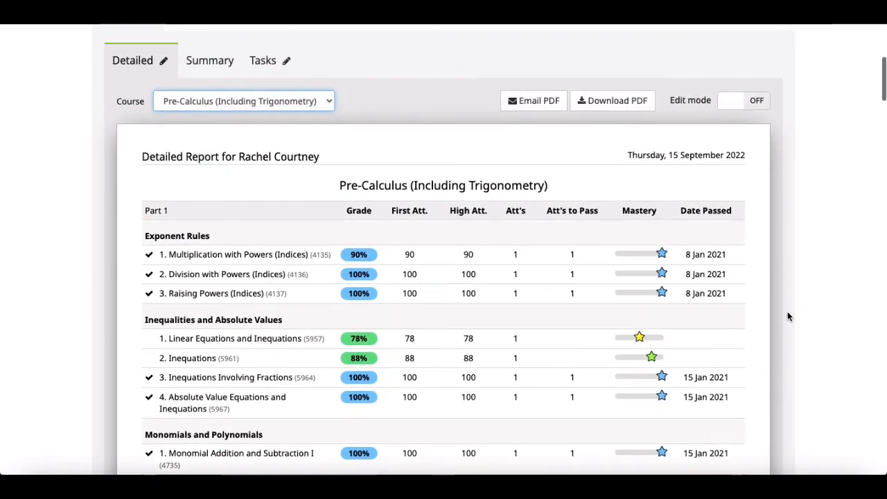
{"action": "scroll", "scroll_direction": "up", "scroll_amount": 3}
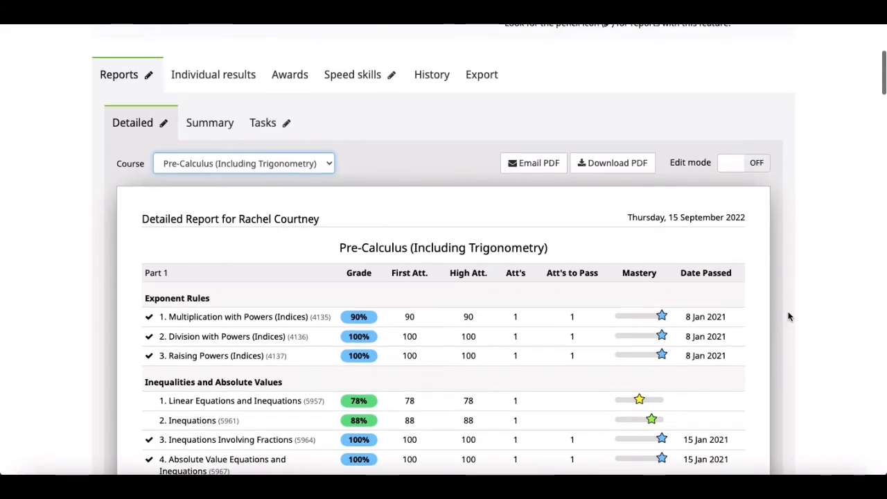
{"action": "scroll", "scroll_direction": "up", "scroll_amount": 3}
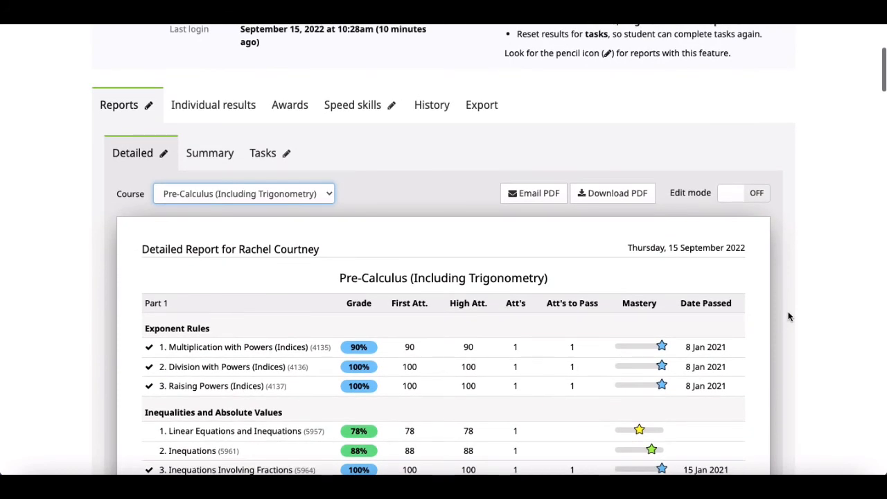
{"action": "scroll", "scroll_direction": "up", "scroll_amount": 3}
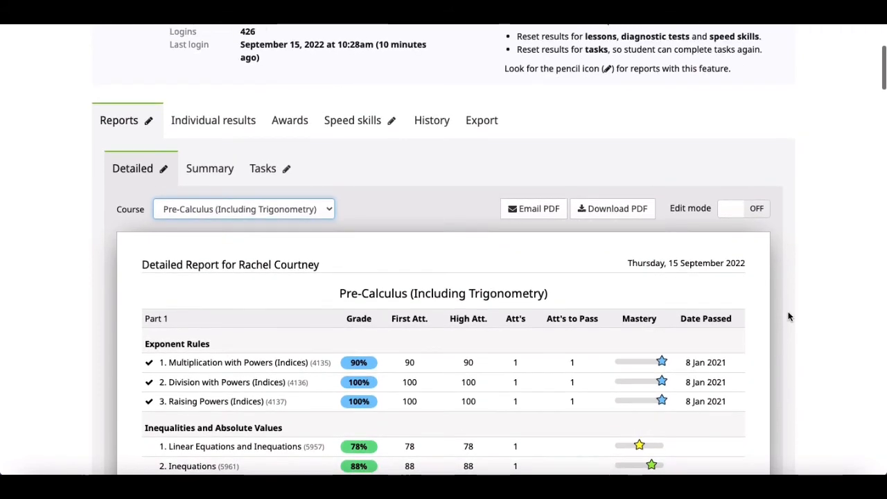
{"action": "scroll", "scroll_direction": "up", "scroll_amount": 3}
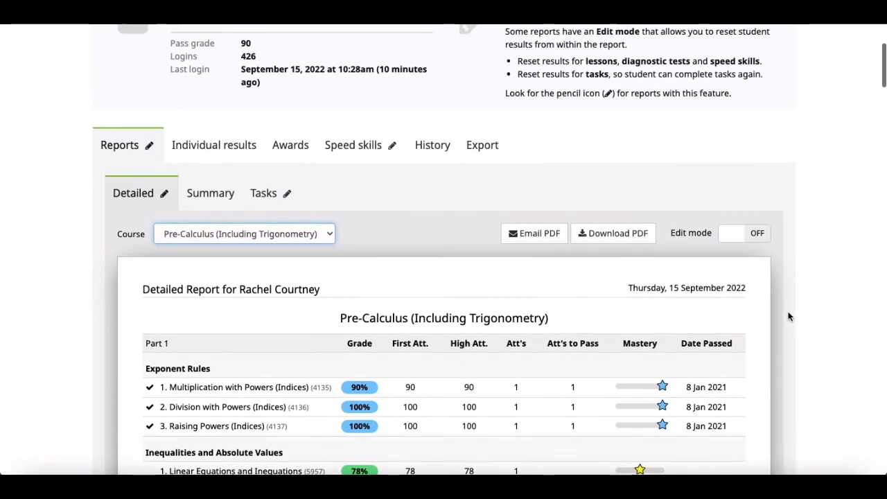
{"action": "scroll", "scroll_direction": "up", "scroll_amount": 3}
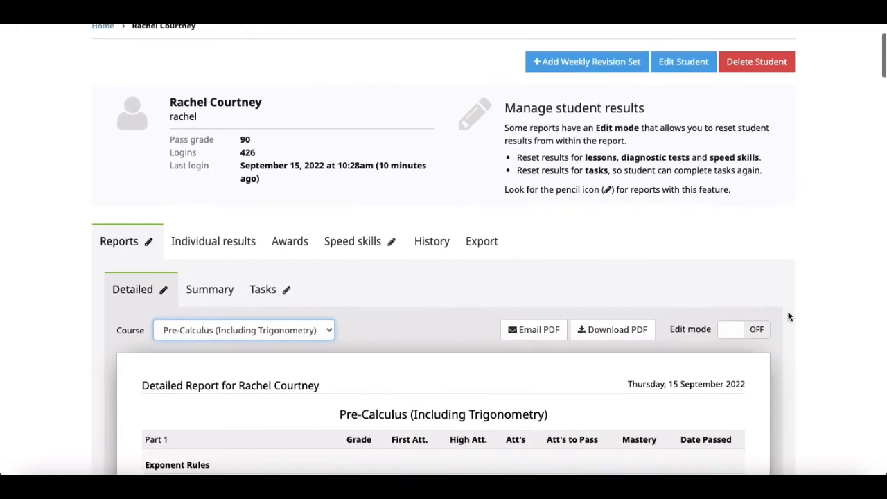
{"action": "scroll", "scroll_direction": "up", "scroll_amount": 3}
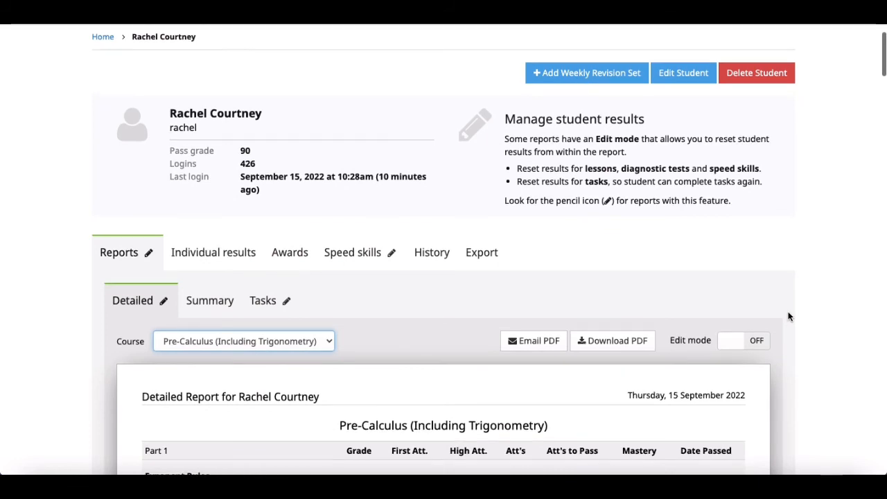
{"action": "scroll", "scroll_direction": "up", "scroll_amount": 3}
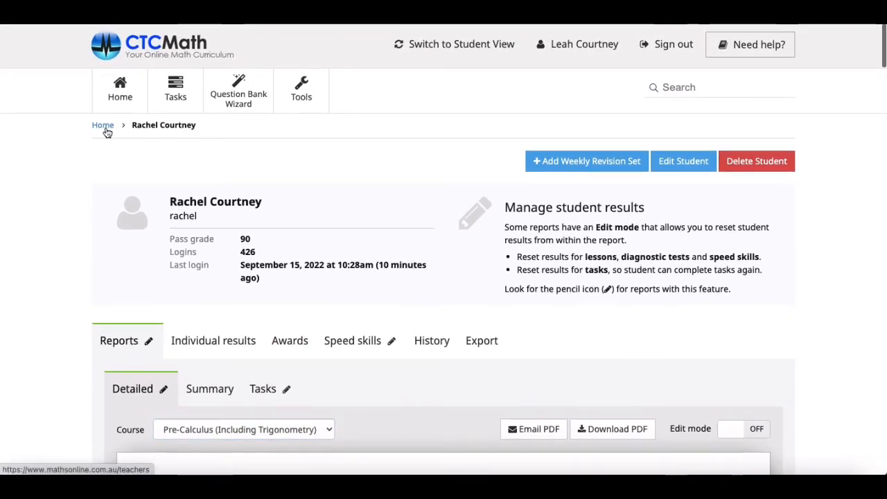
Step: Go back to the parent home dashboard via the Home breadcrumb
{"action": "left_click", "coordinate": [102, 125]}
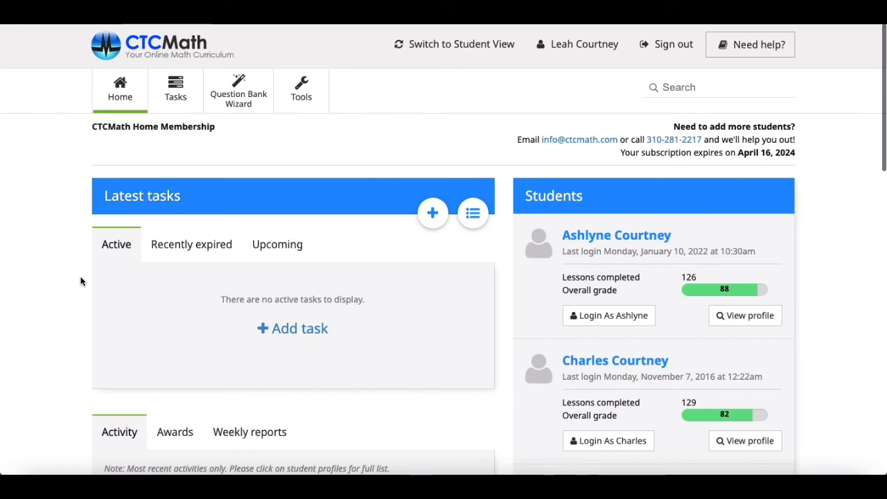
{"action": "mouse_move", "coordinate": [452, 54]}
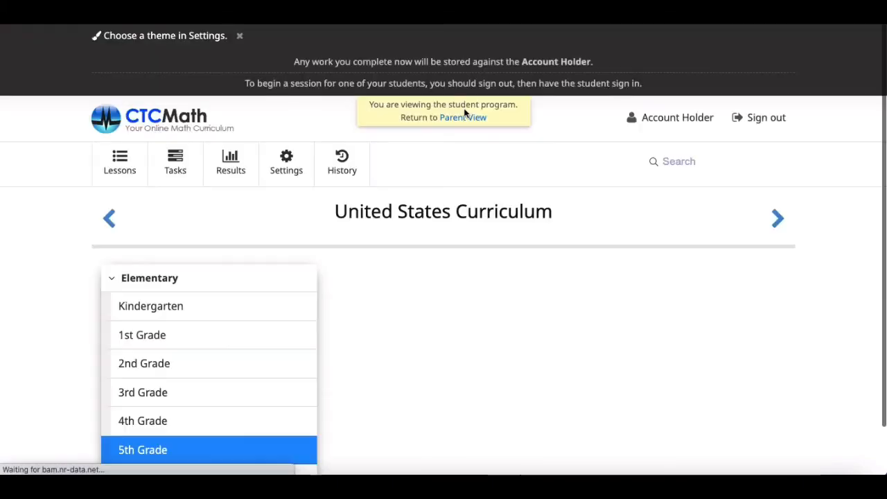
Step: Open 5th Grade and scroll through the Number I diagnostic tests, lessons and Speed Skills games
{"action": "left_click", "coordinate": [142, 449]}
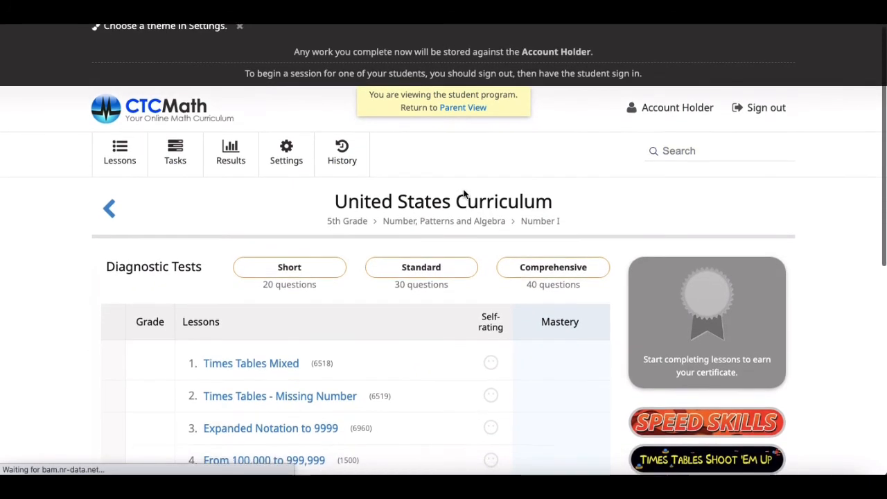
{"action": "scroll", "scroll_direction": "down", "scroll_amount": 3}
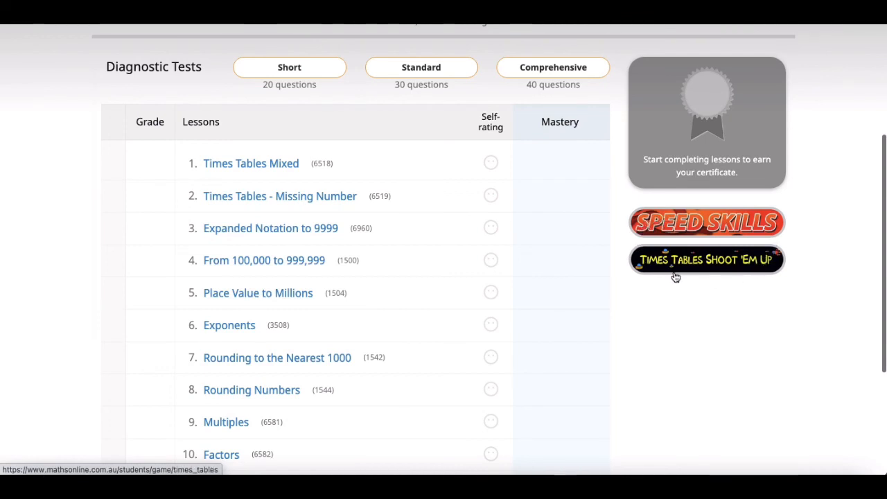
{"action": "scroll", "scroll_direction": "down", "scroll_amount": 3}
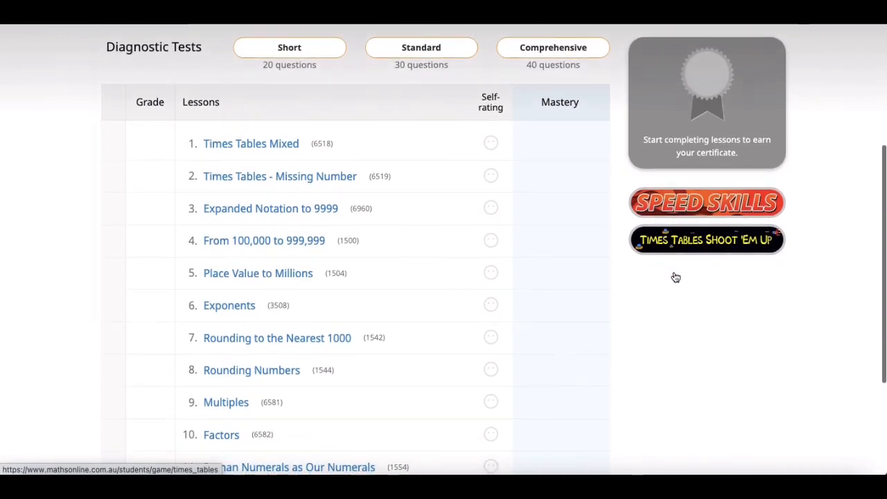
{"action": "scroll", "scroll_direction": "up", "scroll_amount": 3}
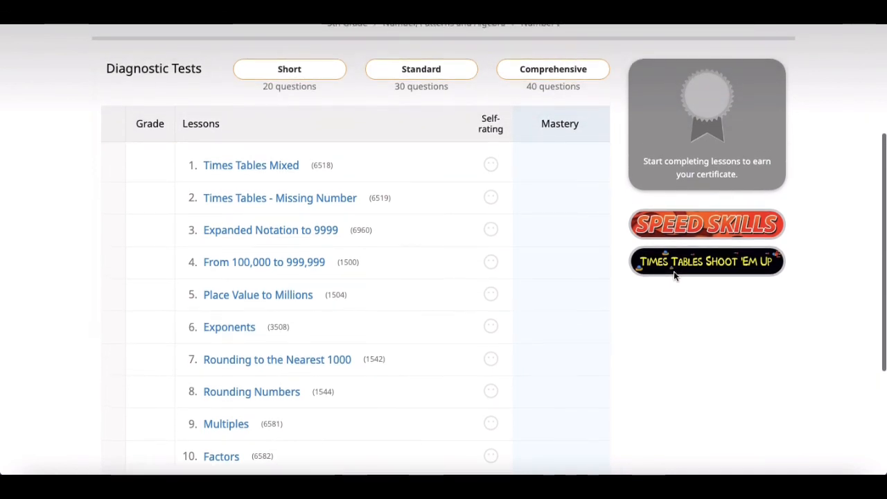
{"action": "mouse_move", "coordinate": [758, 280]}
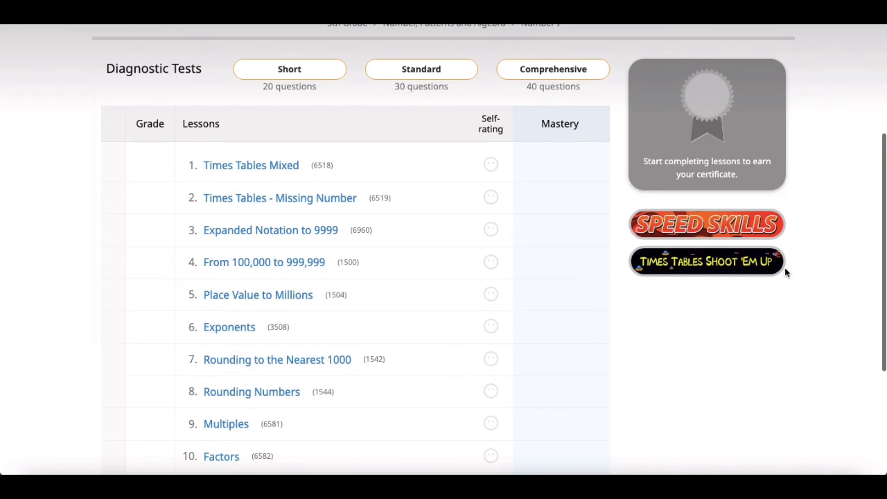
{"action": "mouse_move", "coordinate": [813, 253]}
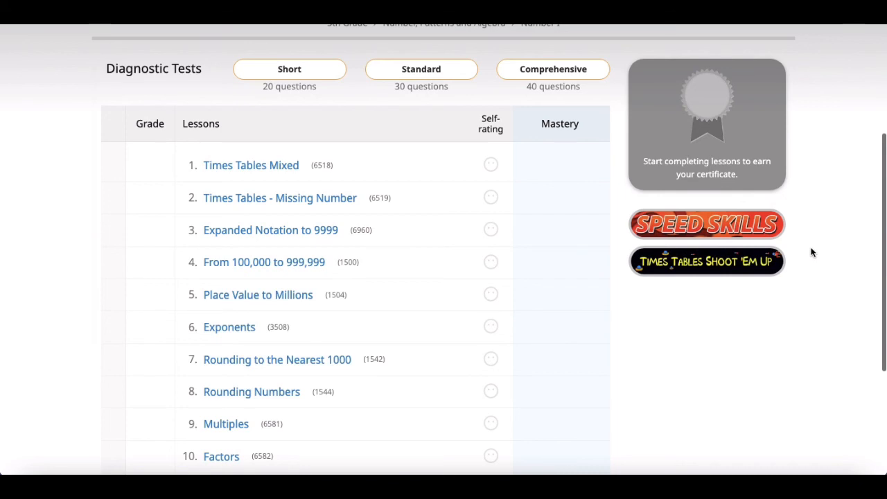
{"action": "mouse_move", "coordinate": [730, 216]}
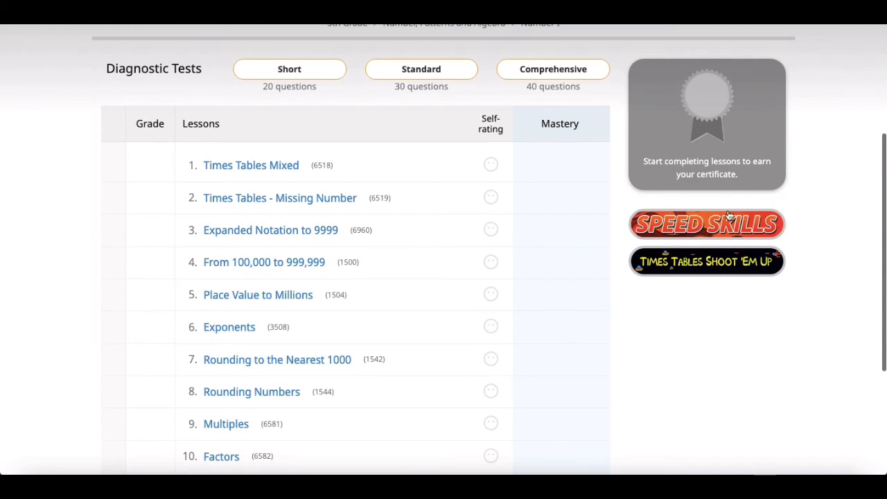
{"action": "mouse_move", "coordinate": [813, 221]}
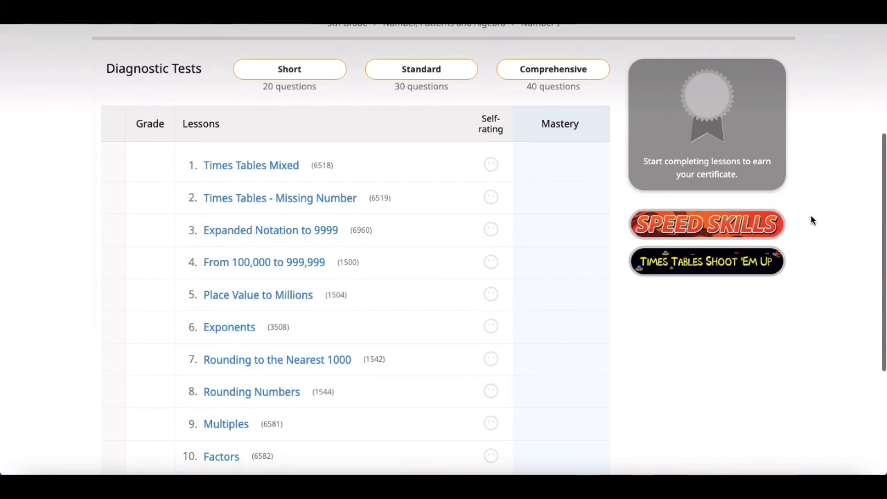
{"action": "mouse_move", "coordinate": [796, 197]}
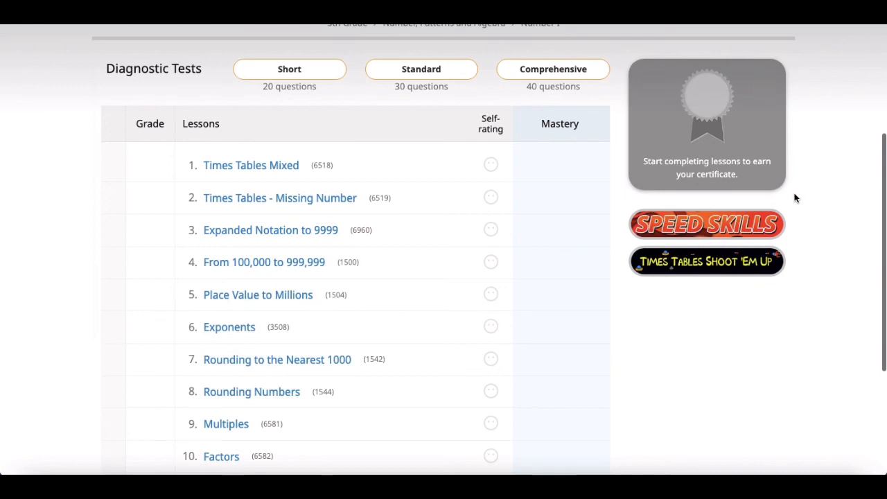
{"action": "scroll", "scroll_direction": "up", "scroll_amount": 3}
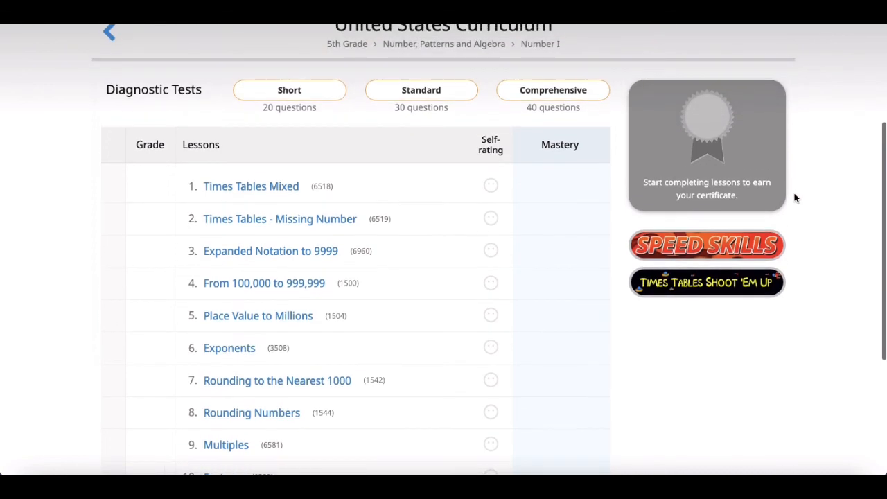
{"action": "scroll", "scroll_direction": "up", "scroll_amount": 3}
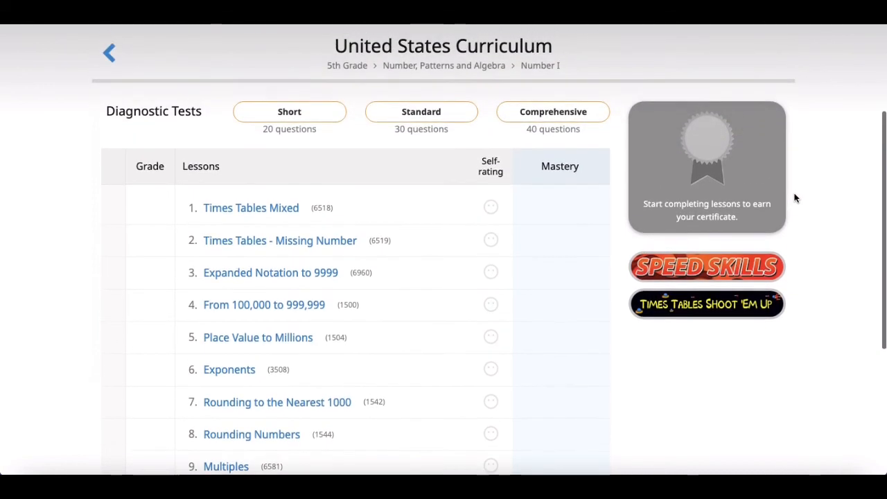